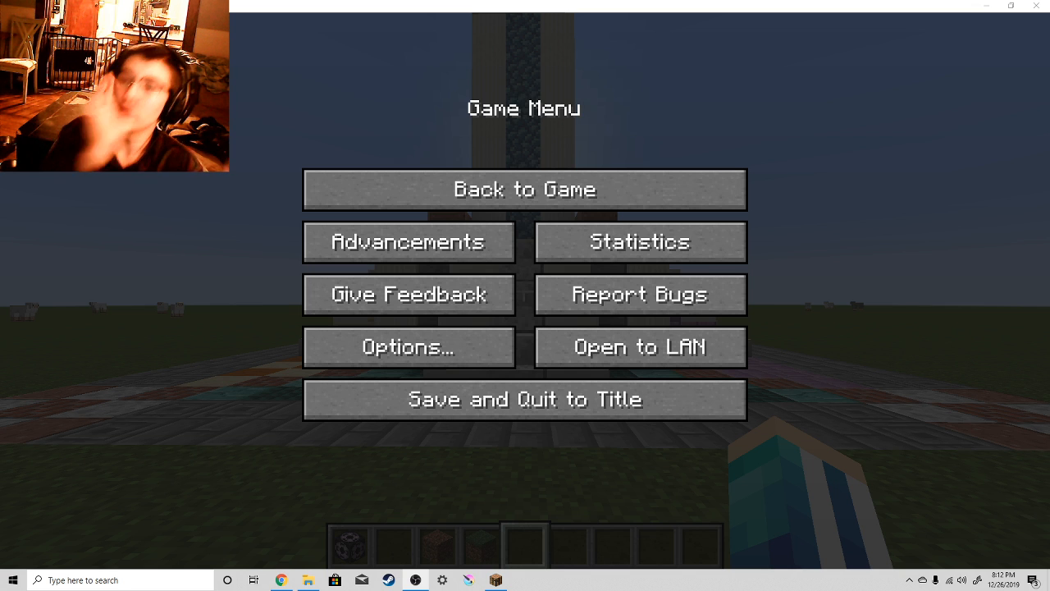
mouse_move(619, 184)
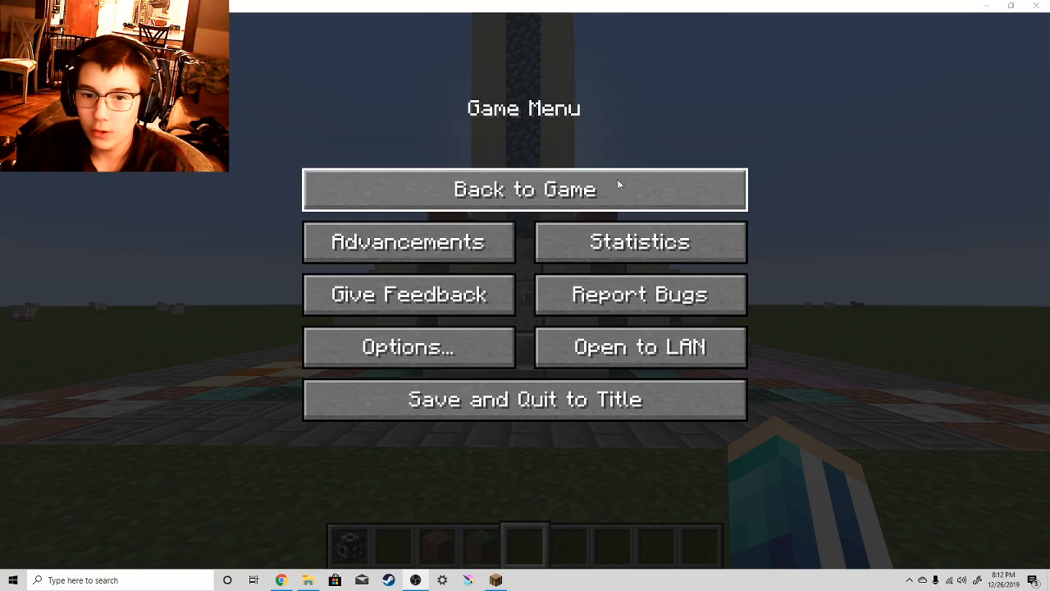
Resume the game from the pause menu to return to the tower build.
click(524, 190)
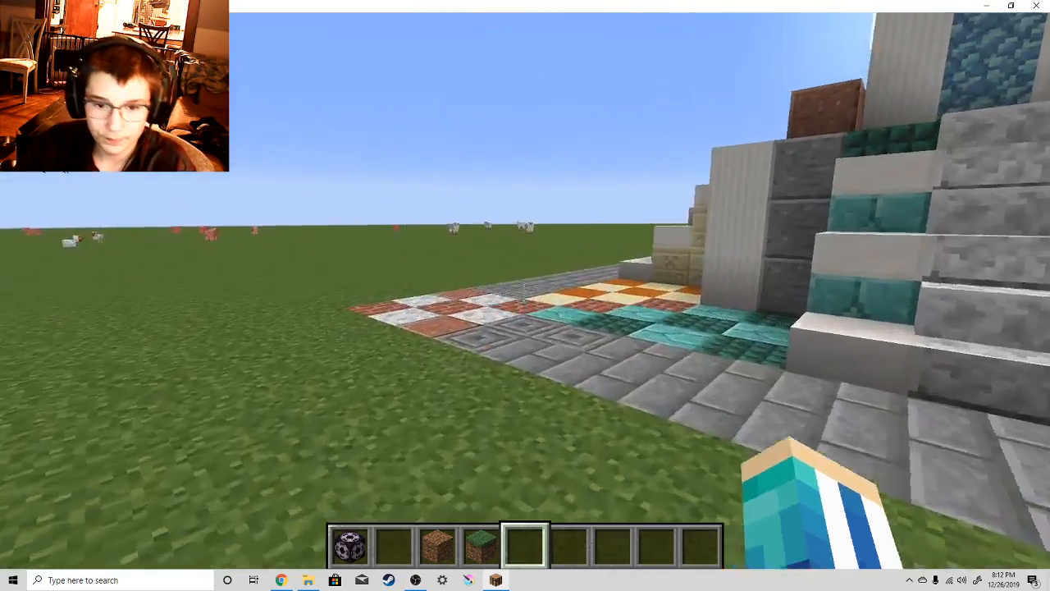
mouse_move(525, 295)
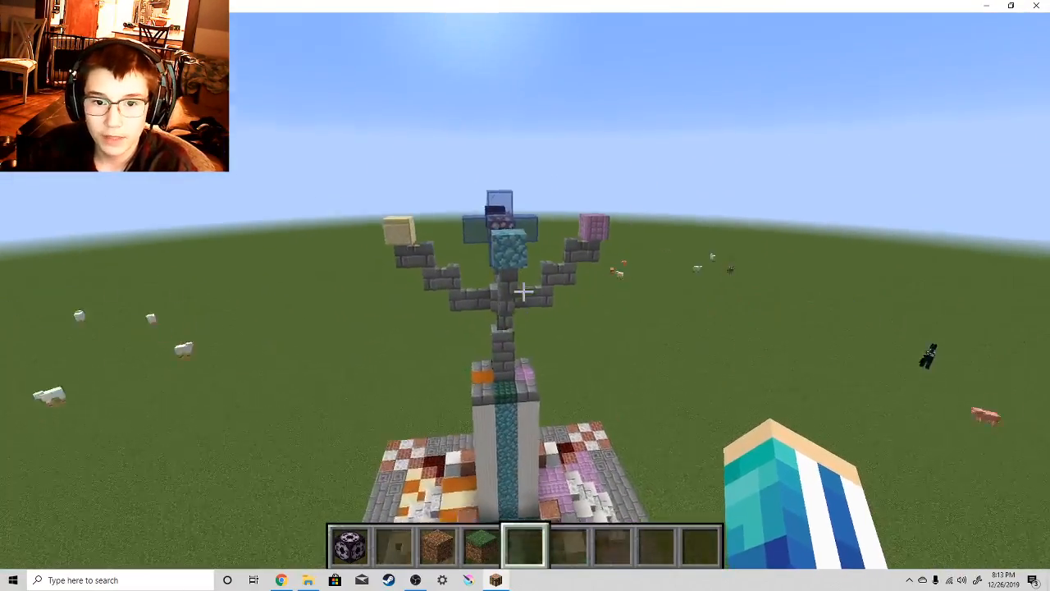
mouse_move(525, 291)
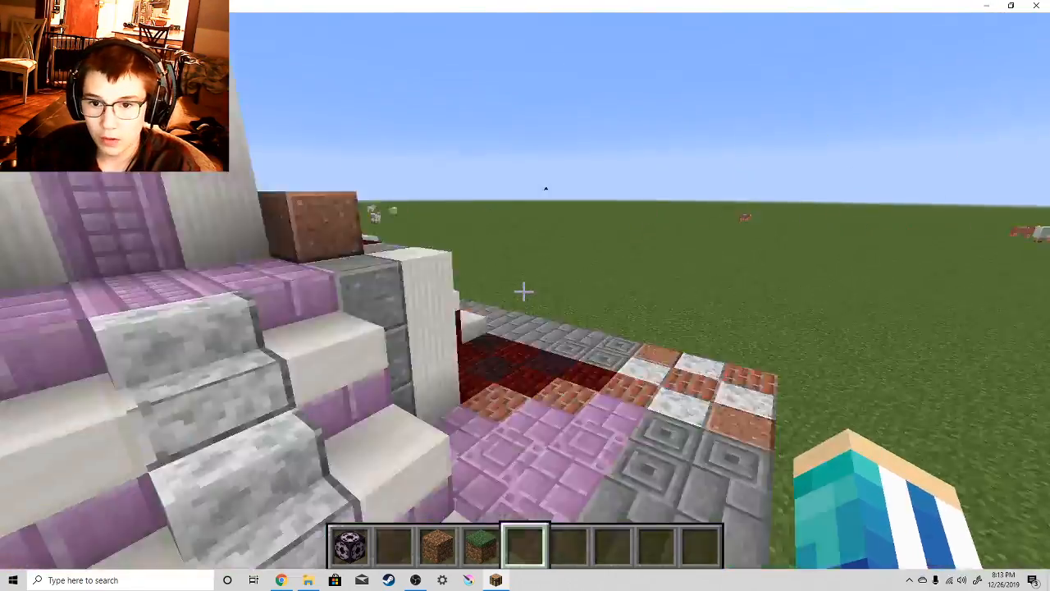
mouse_move(525, 291)
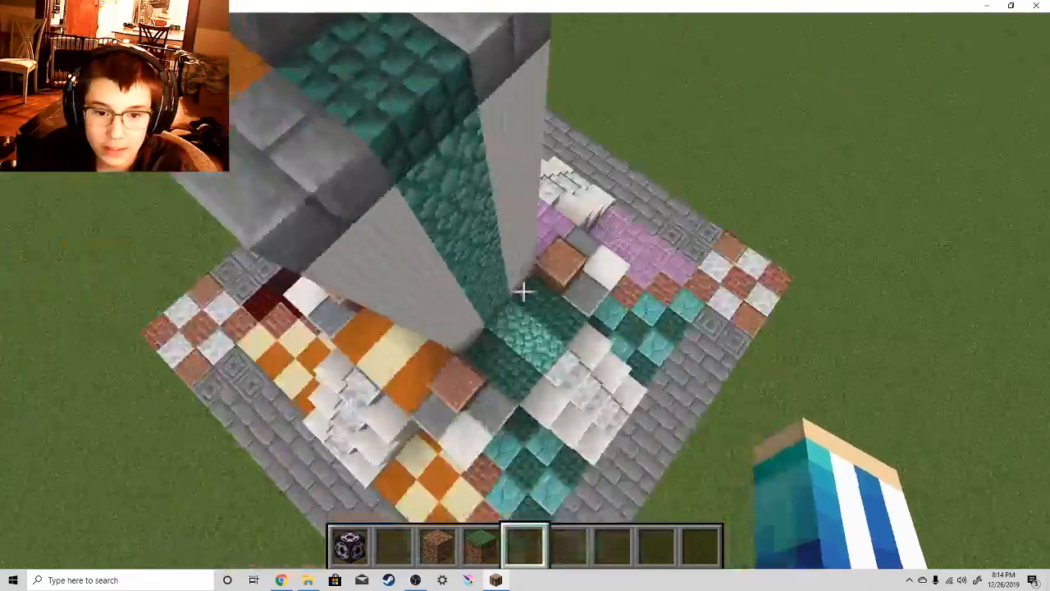
mouse_move(525, 295)
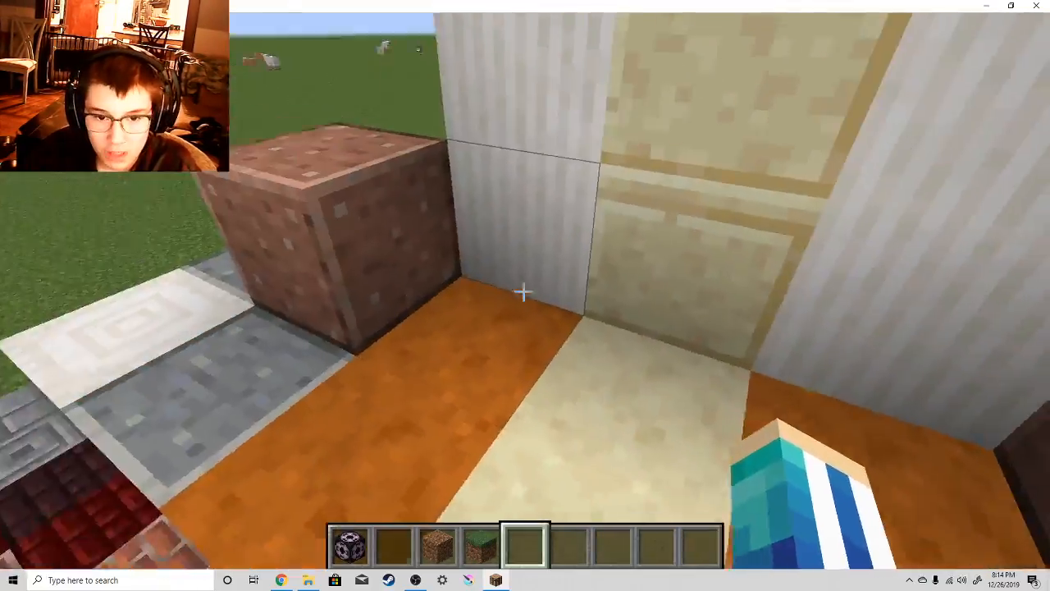
mouse_move(525, 296)
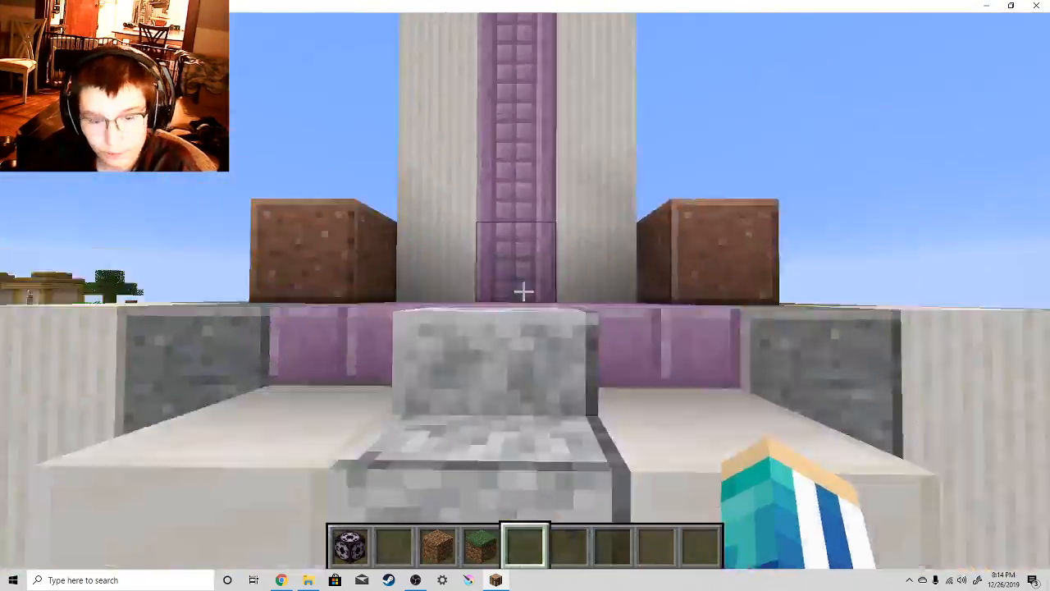
mouse_move(525, 295)
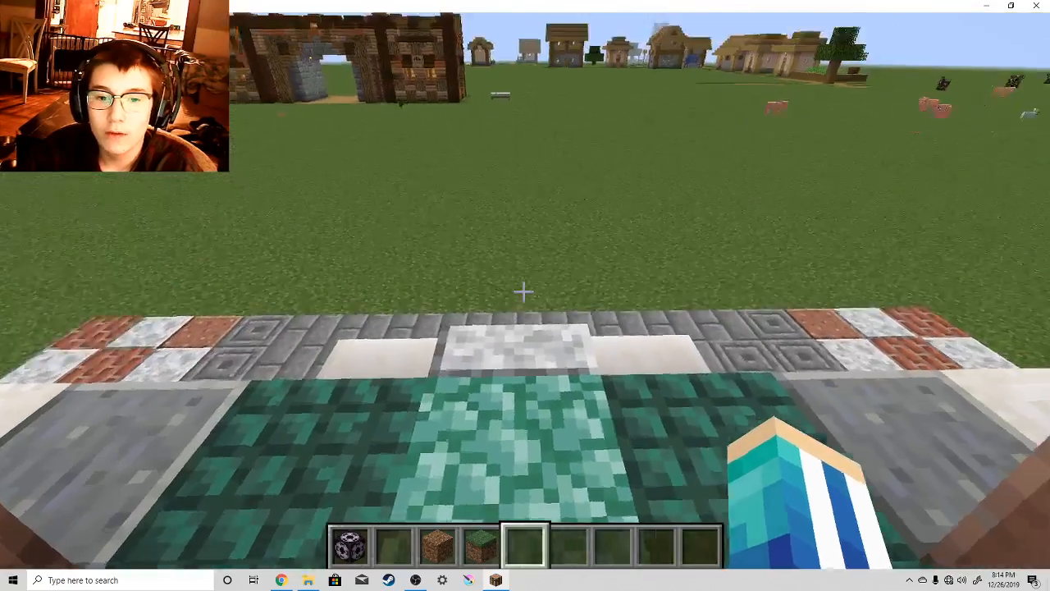
mouse_move(525, 291)
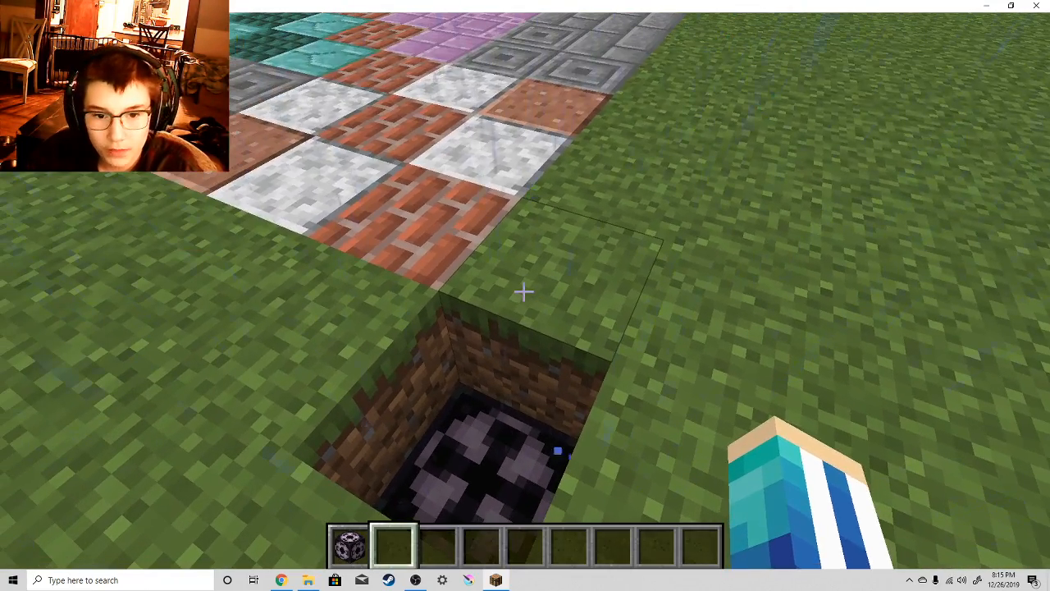
Clear the weather with the /weather command in chat.
text(/weather)
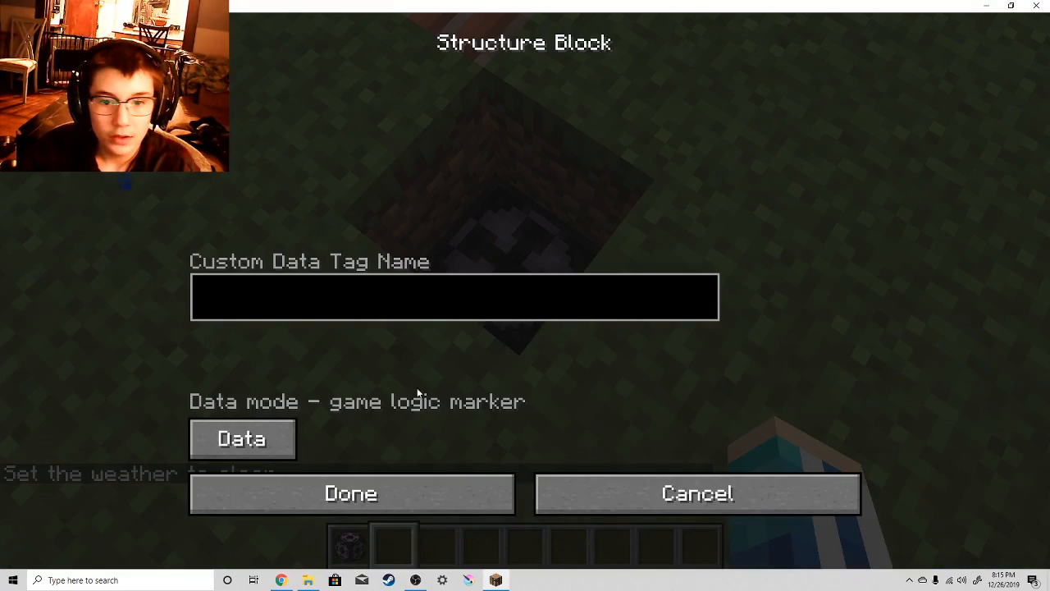
Switch the structure block from Data to Corner mode and start typing its name.
click(242, 439)
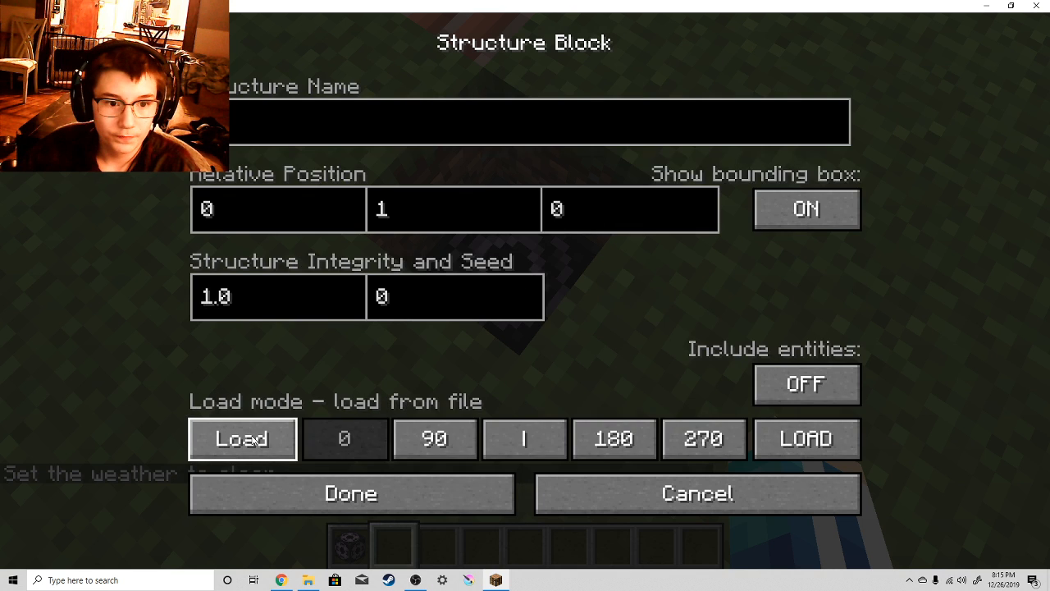
click(241, 438)
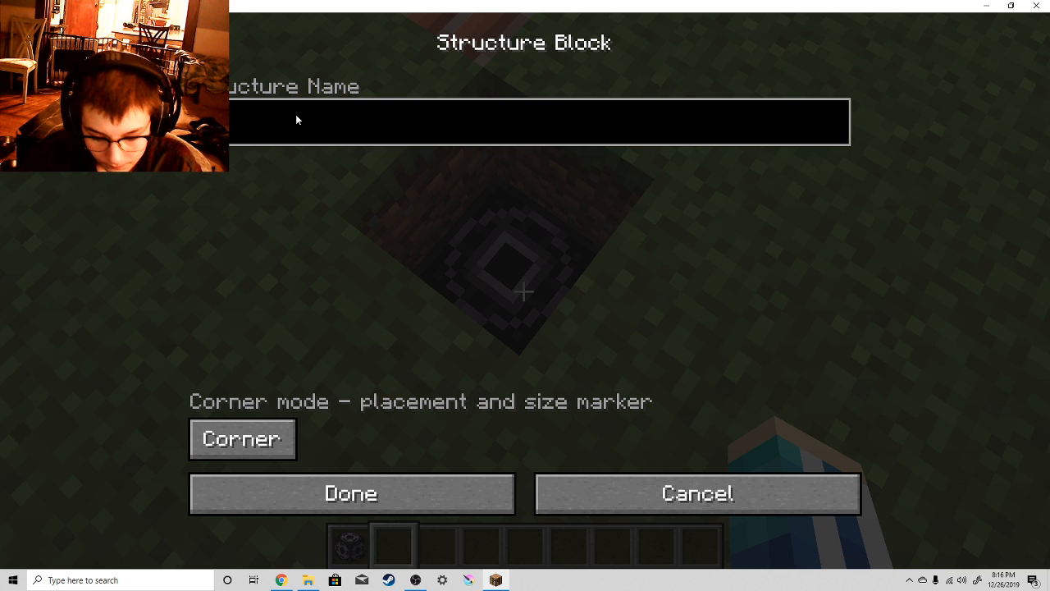
text(s)
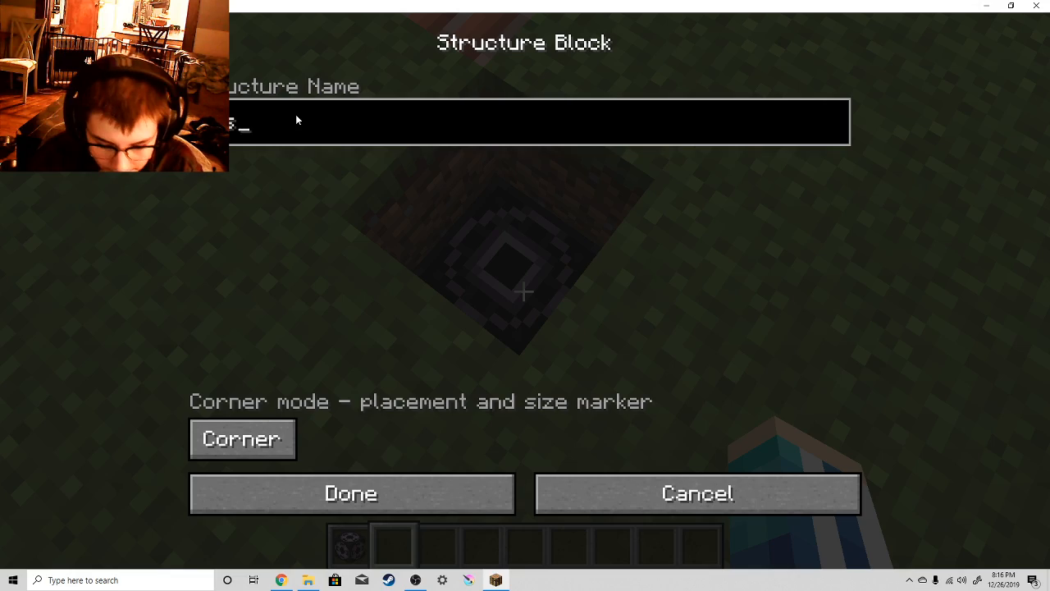
text(ta)
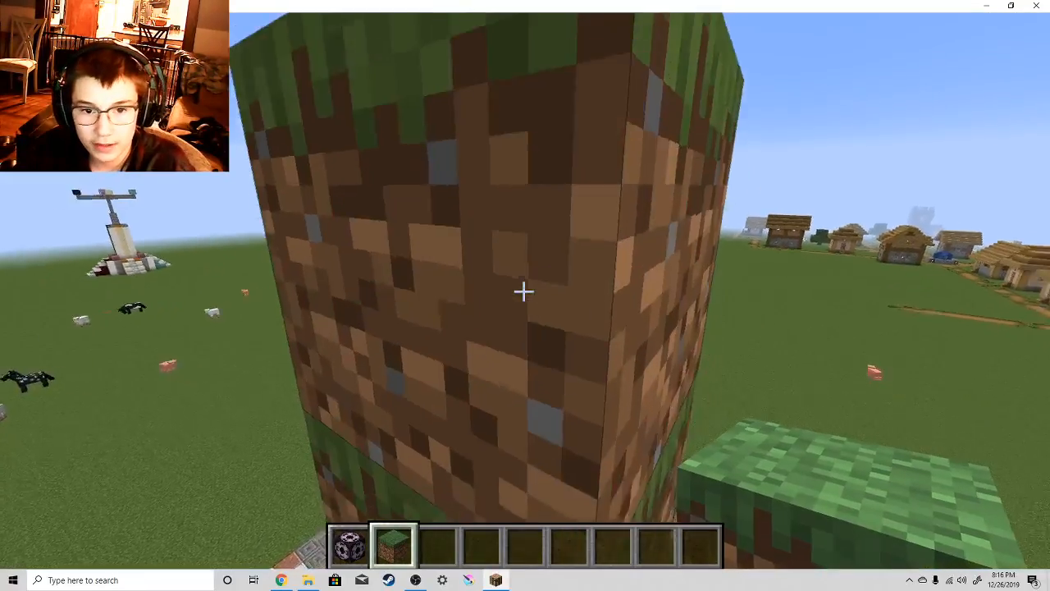
mouse_move(525, 291)
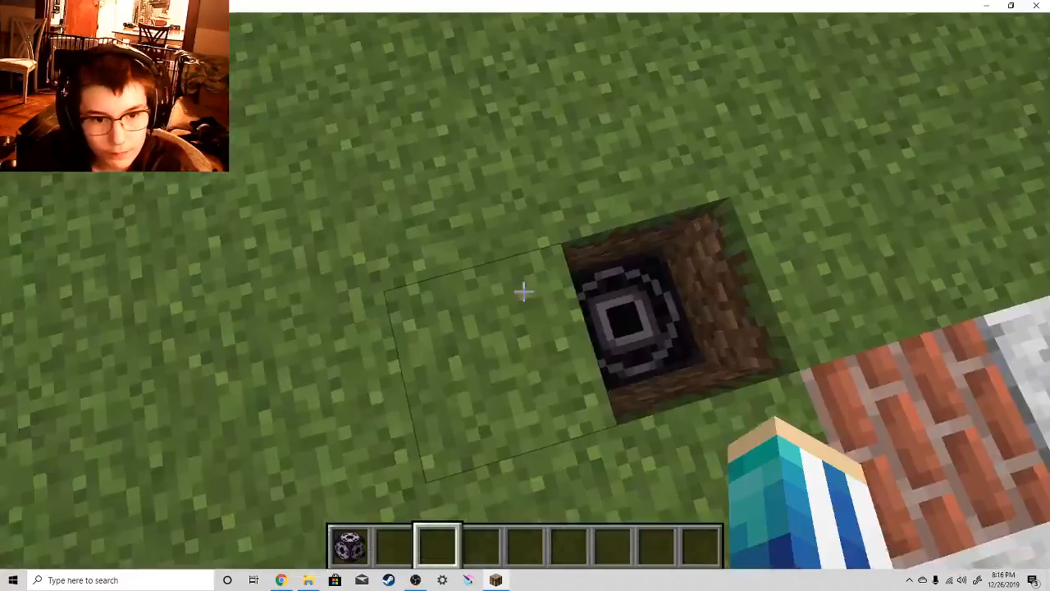
Give the sky structure block the data tag name 'testa', then return it to Corner and close.
right_click(632, 320)
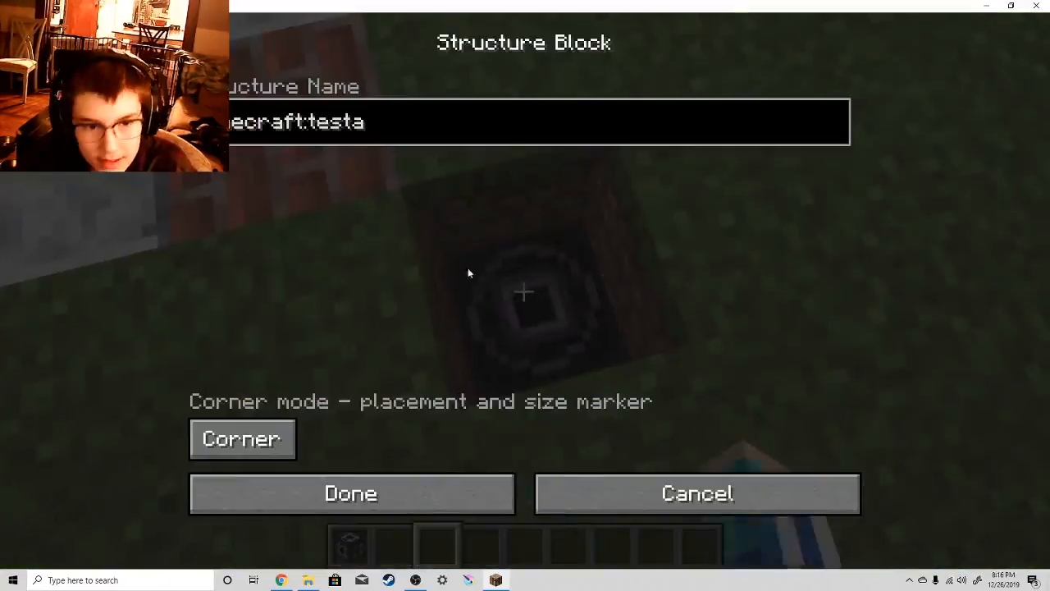
click(351, 493)
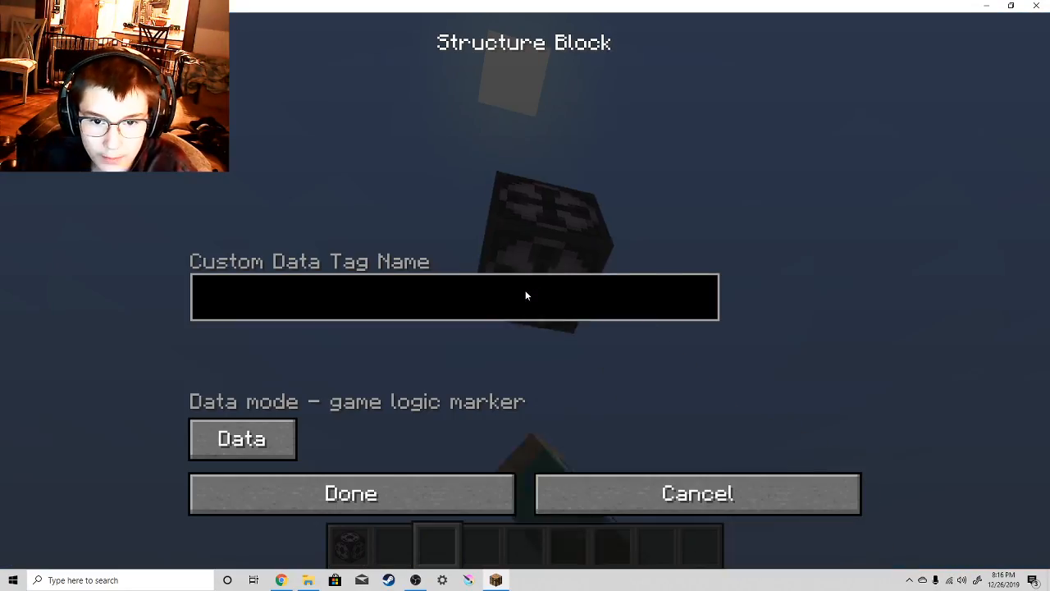
text(te)
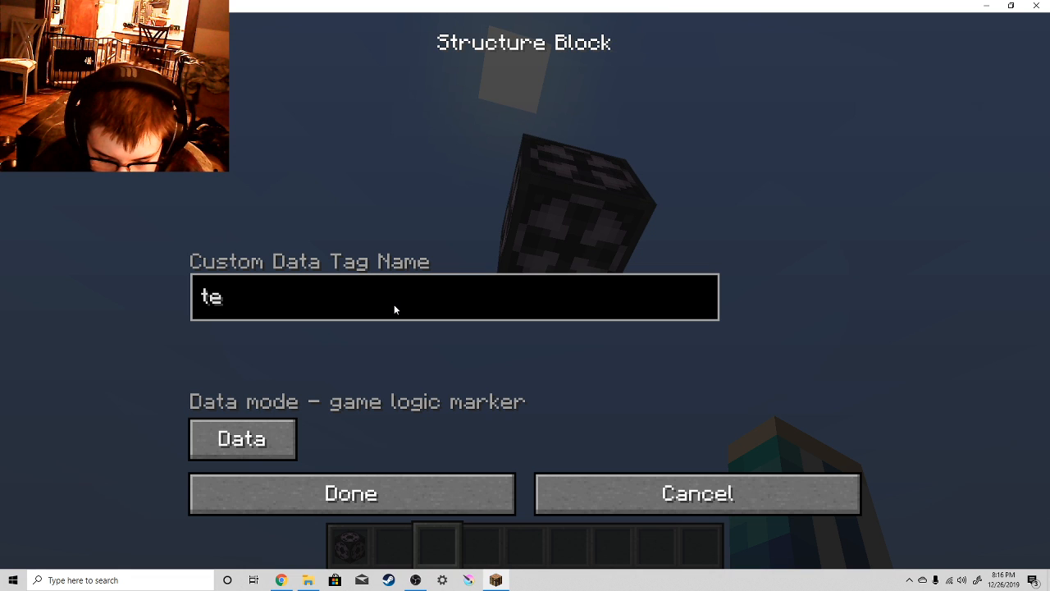
text(st)
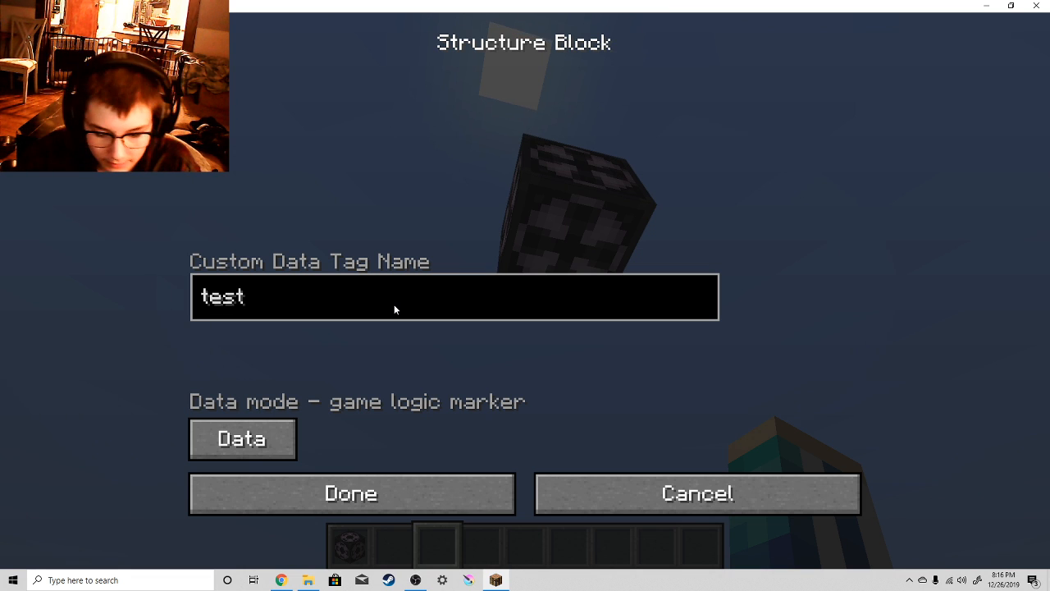
text(a)
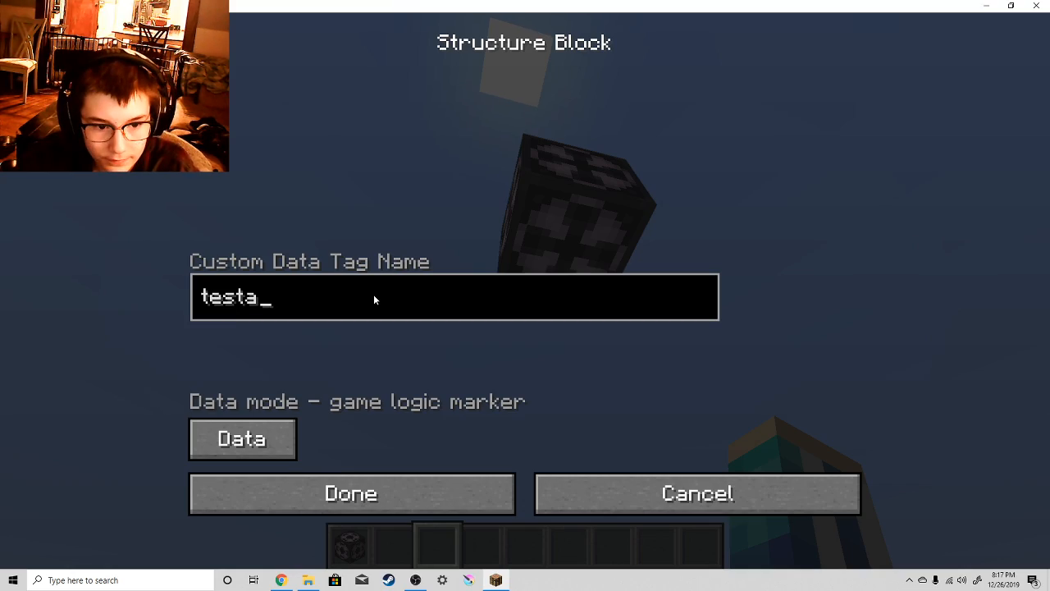
click(351, 494)
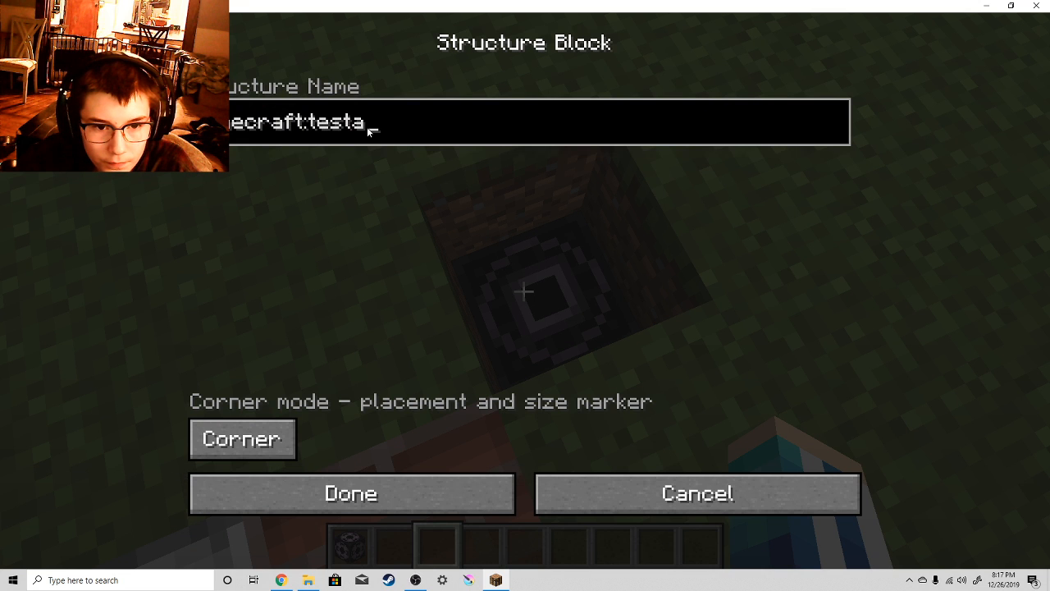
click(351, 493)
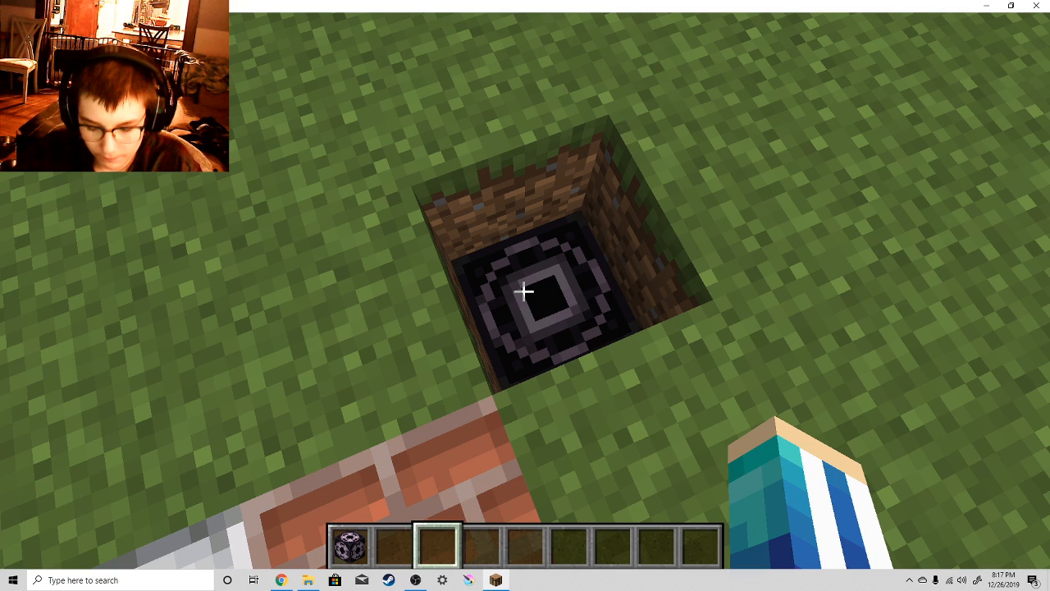
right_click(524, 292)
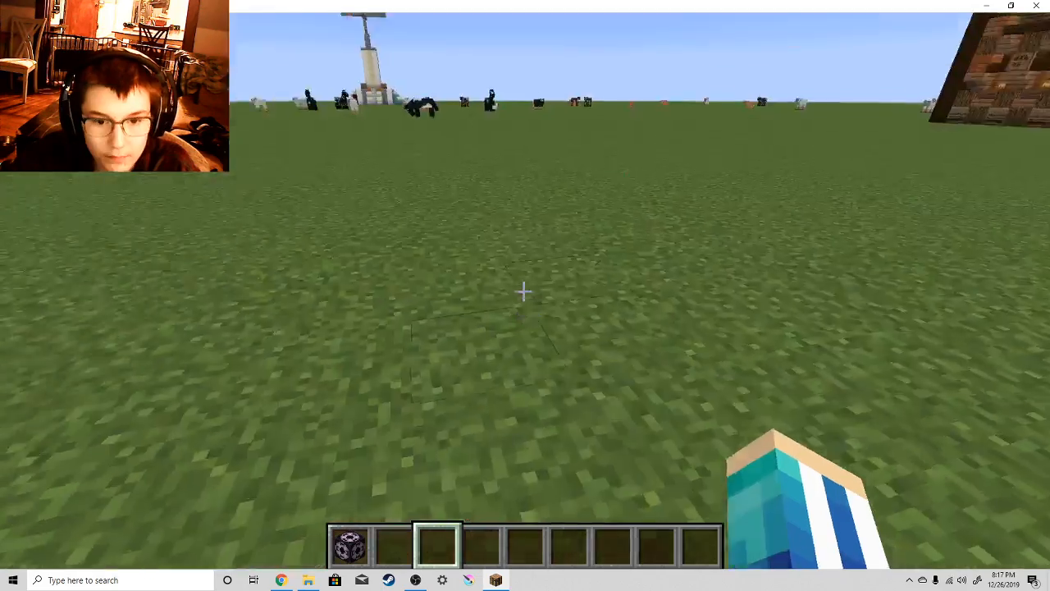
mouse_move(525, 291)
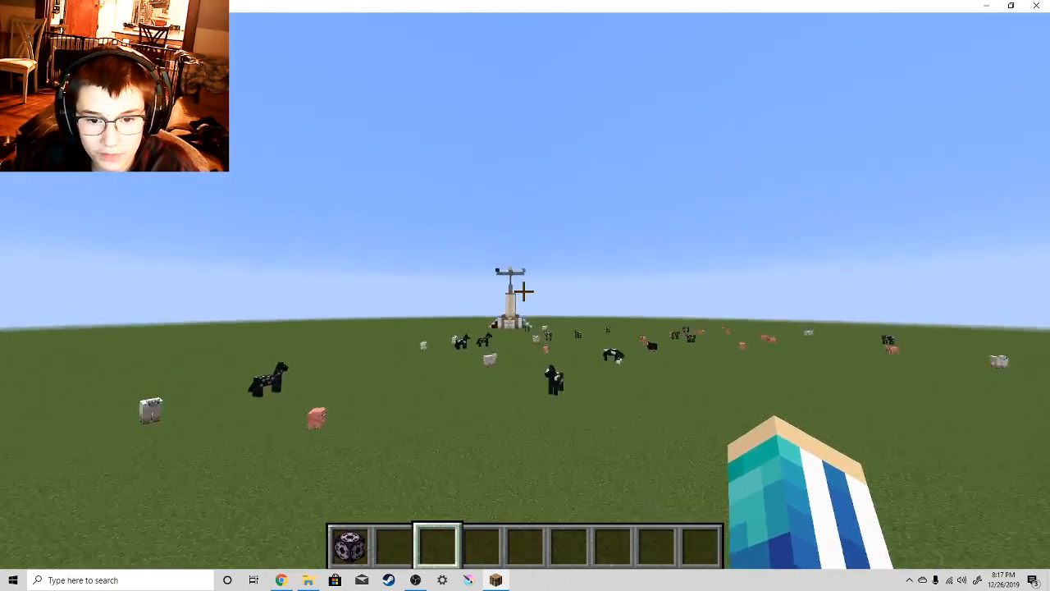
mouse_move(525, 295)
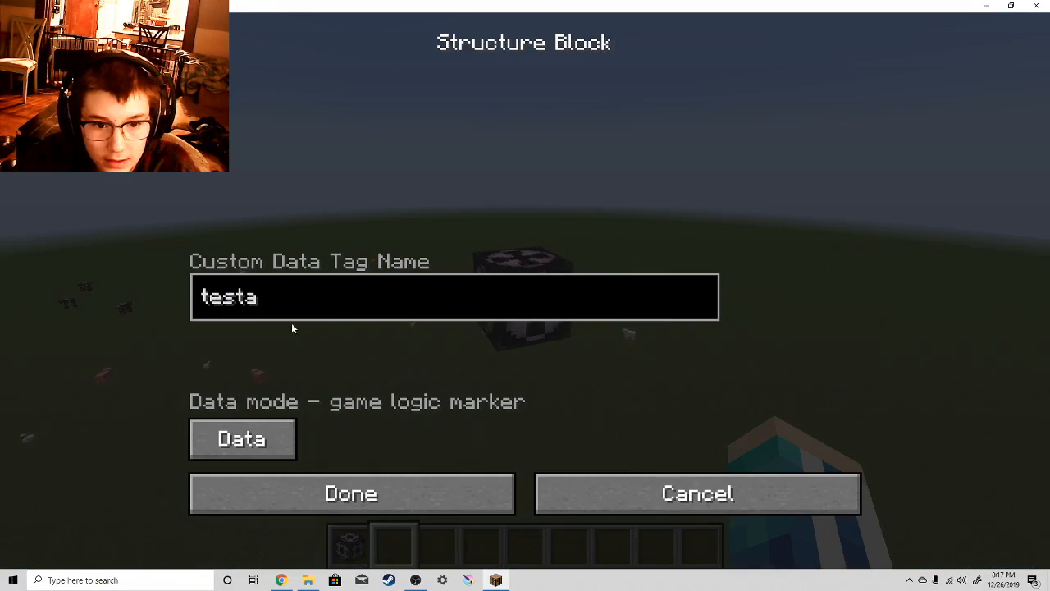
Cycle the new structure block through Load, Corner, Data and Save, ending in Corner.
click(241, 438)
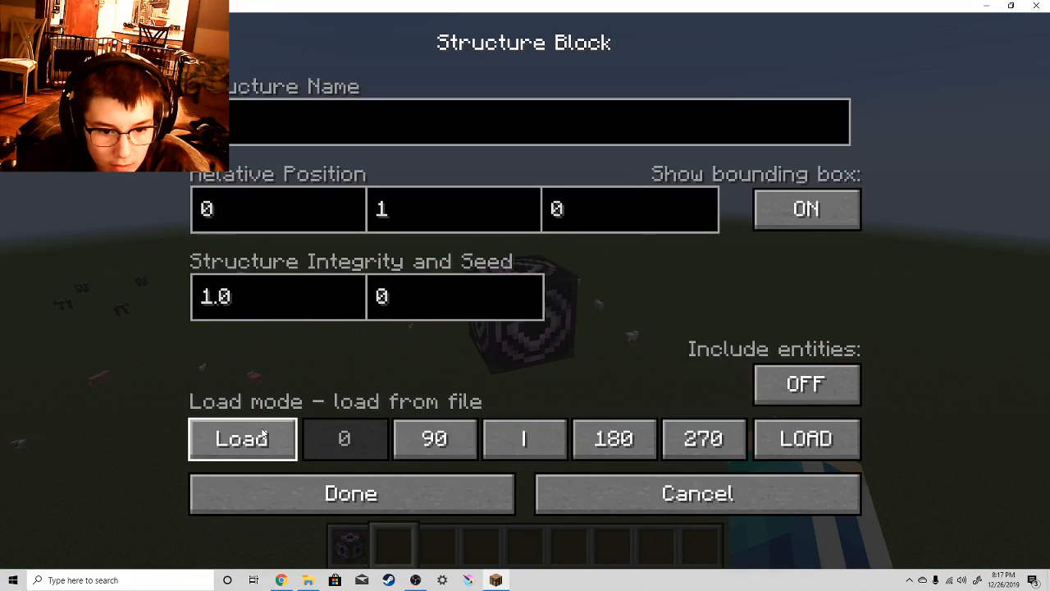
click(241, 438)
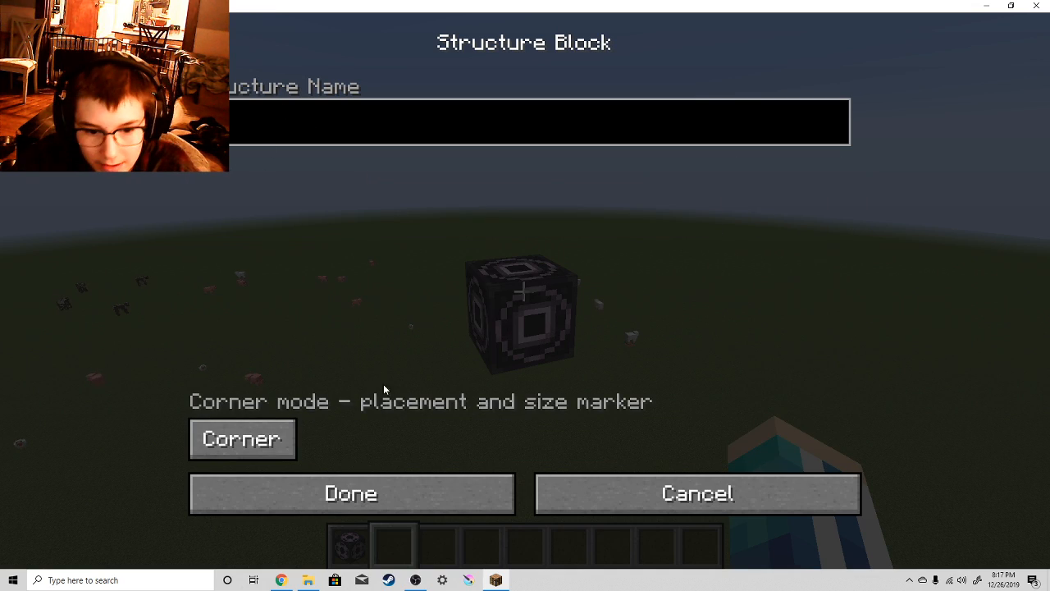
click(350, 493)
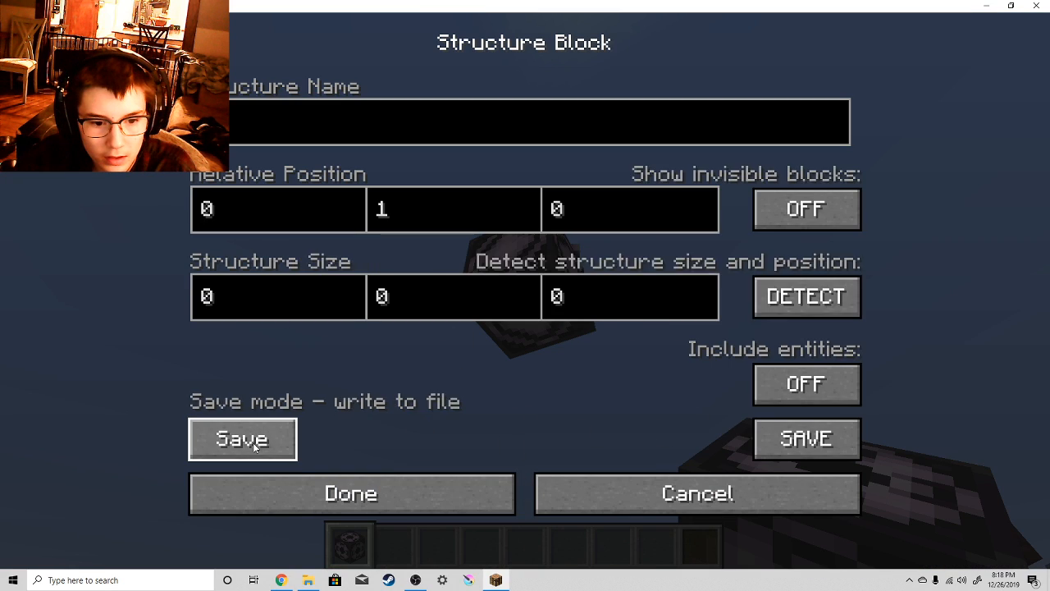
click(242, 439)
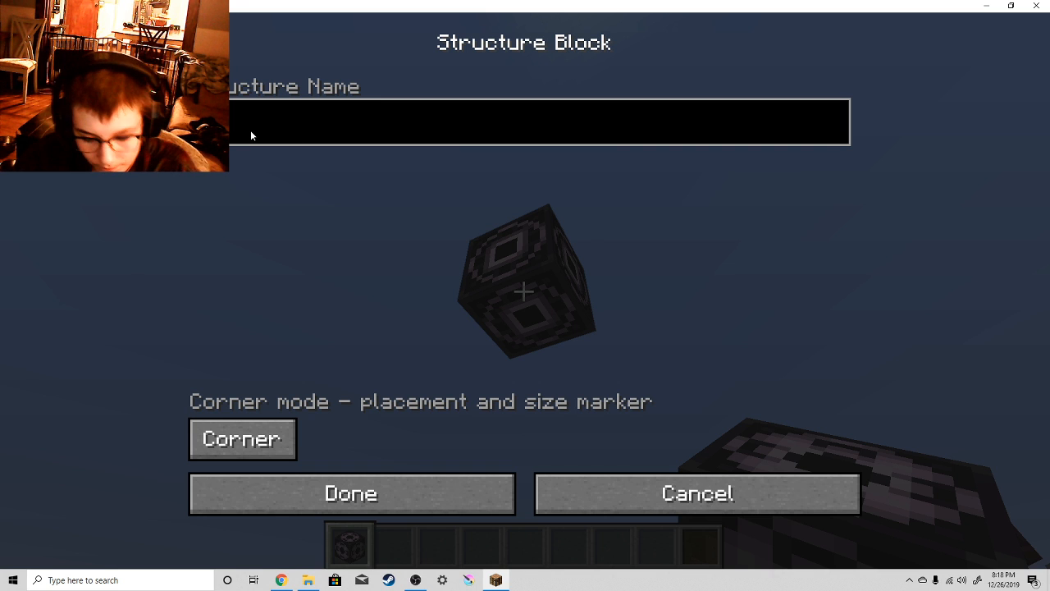
Name the corner marker structure block 'testb' and confirm it.
text(st)
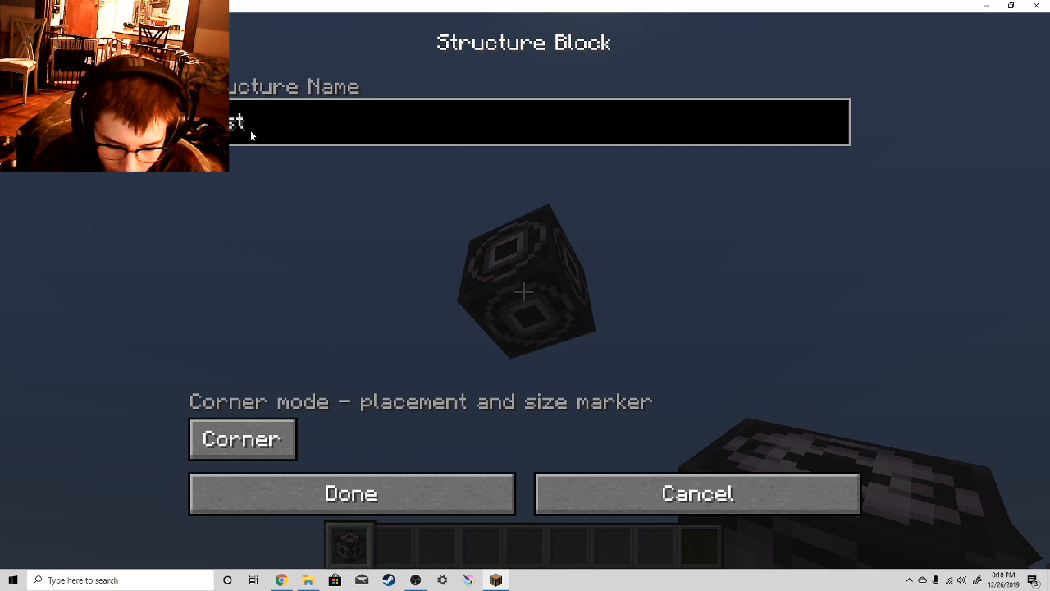
text(tb)
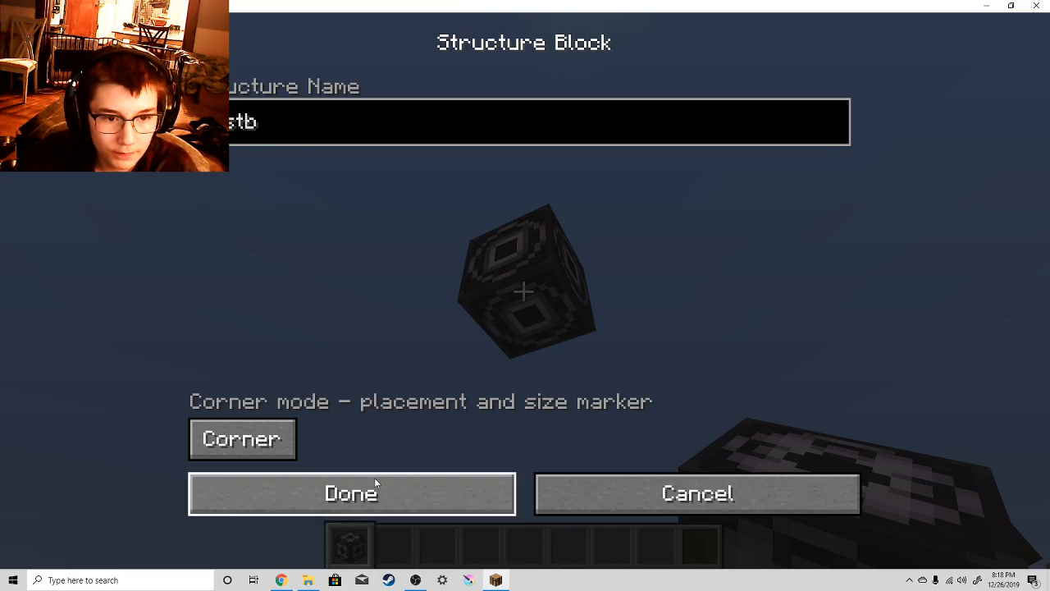
click(352, 492)
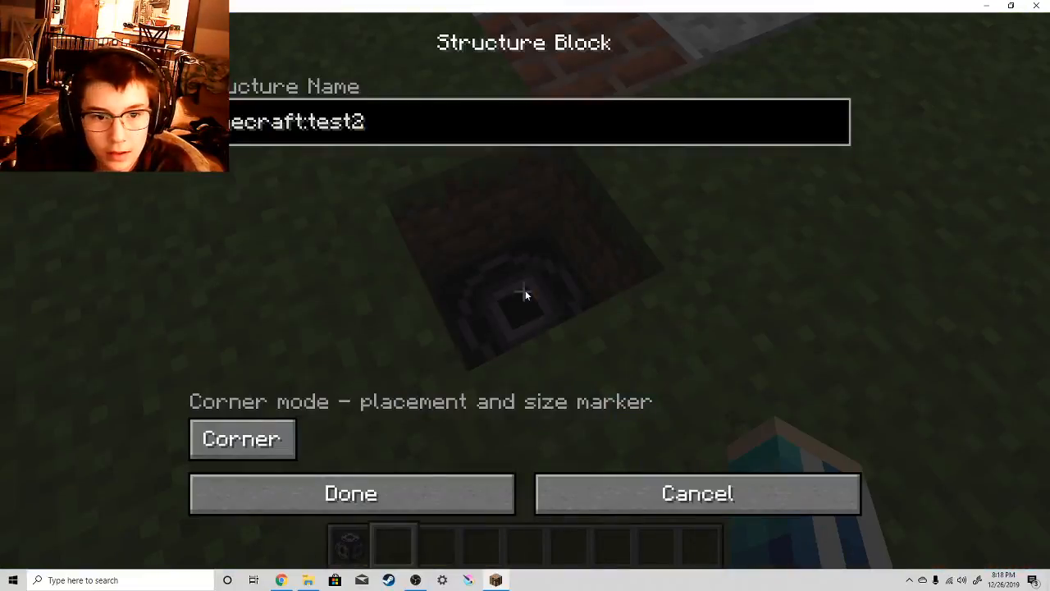
click(351, 494)
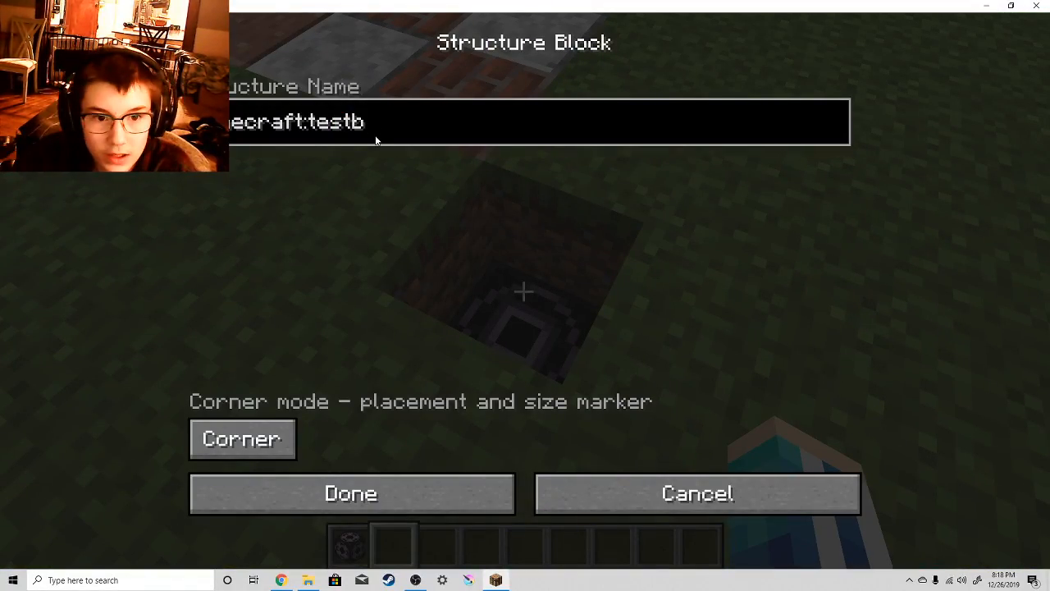
click(351, 492)
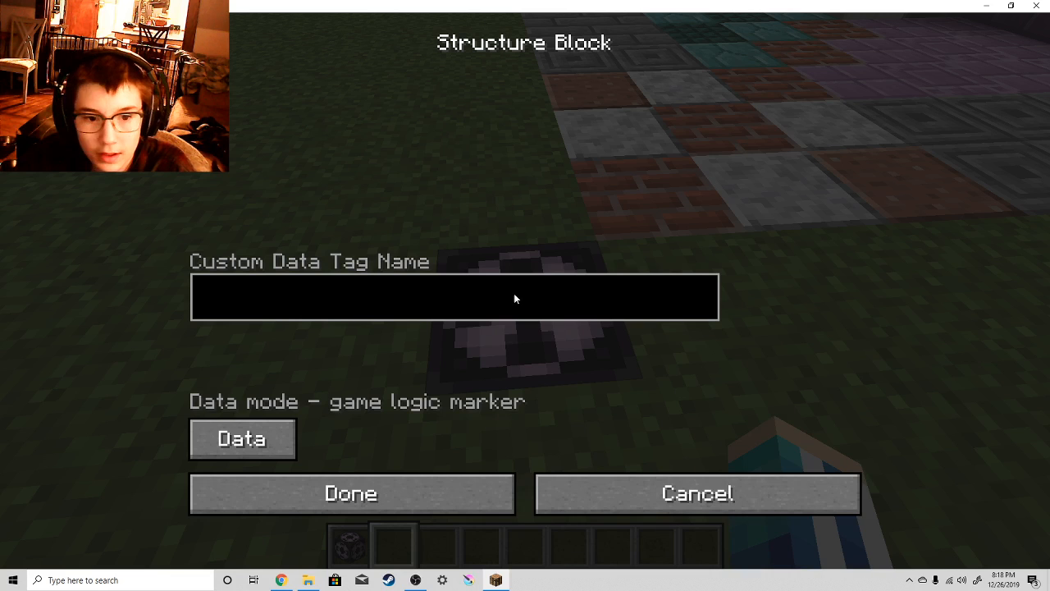
Set another structure block to Save mode named 'testb' and detect the structure bounds.
click(242, 439)
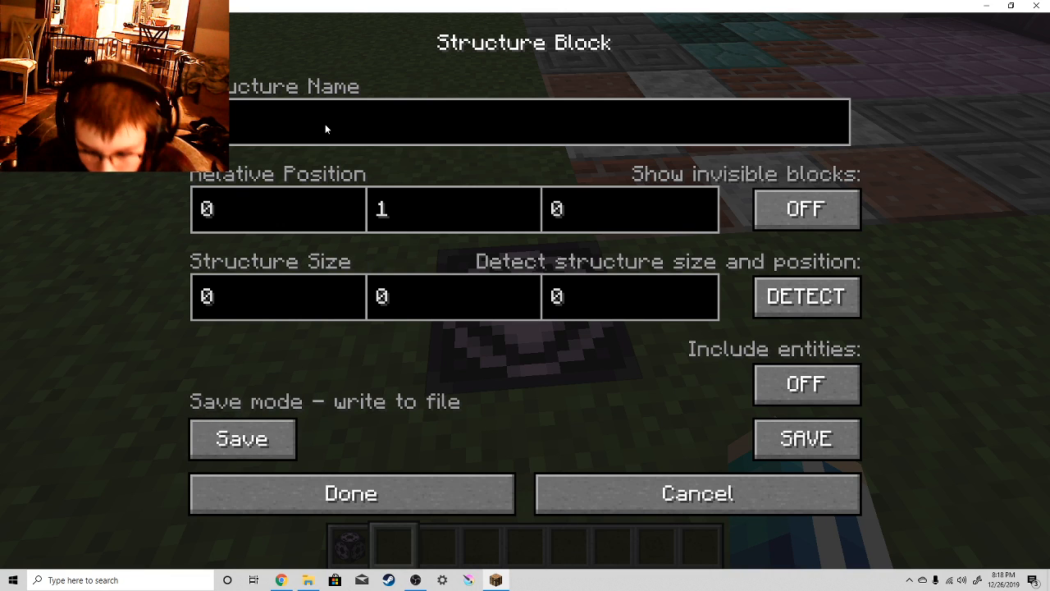
text(st)
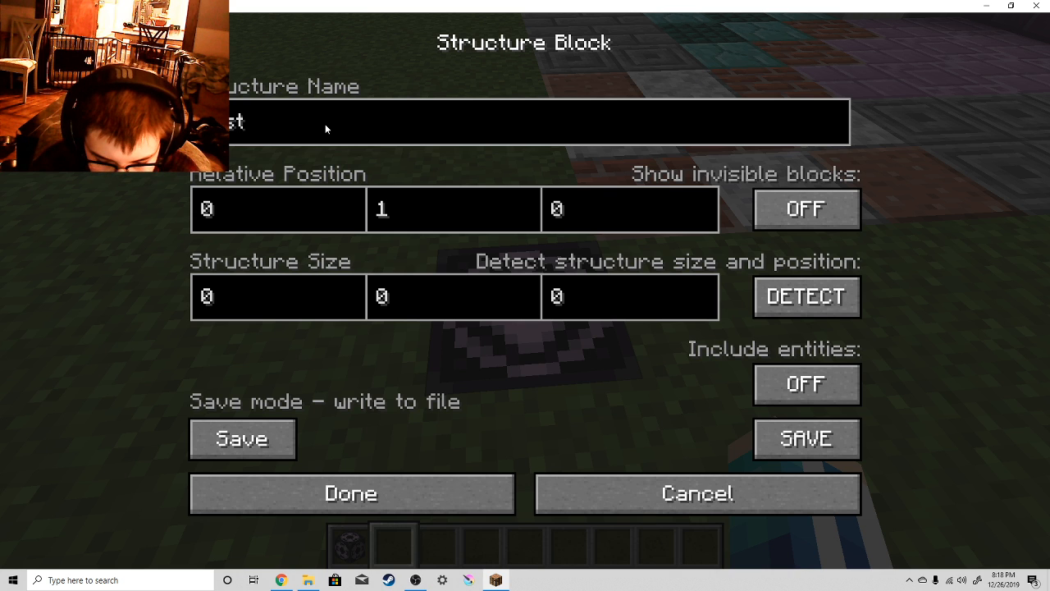
text(b)
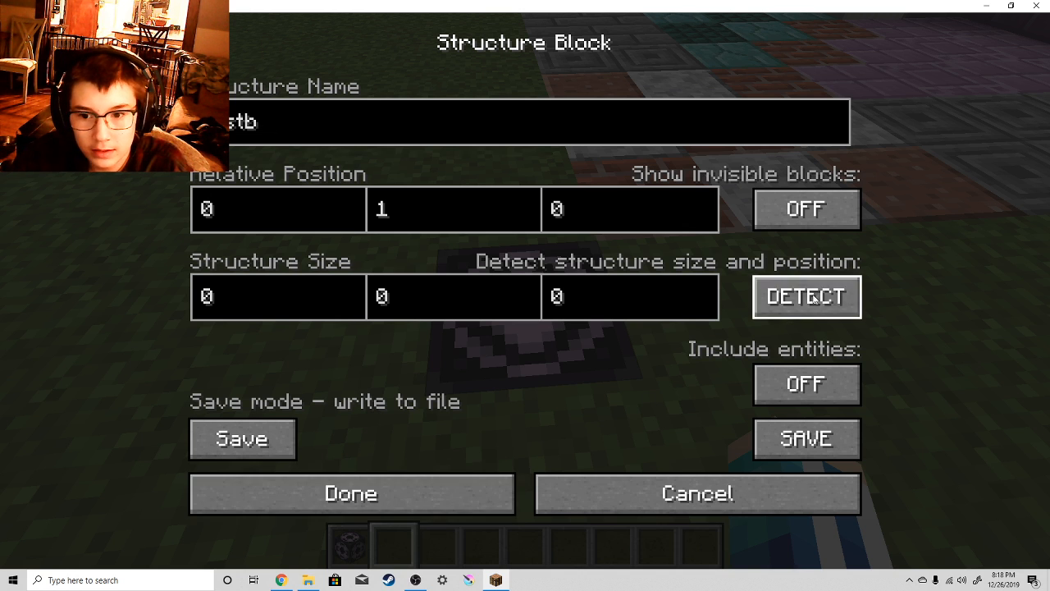
click(806, 296)
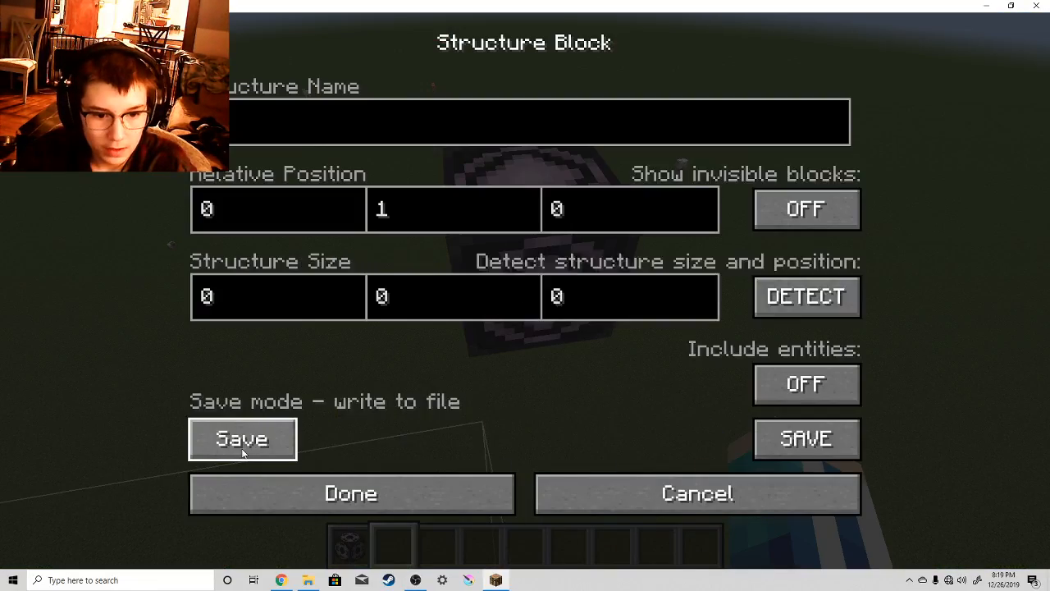
Make this structure block a Corner marker named 'testb' and confirm.
click(242, 438)
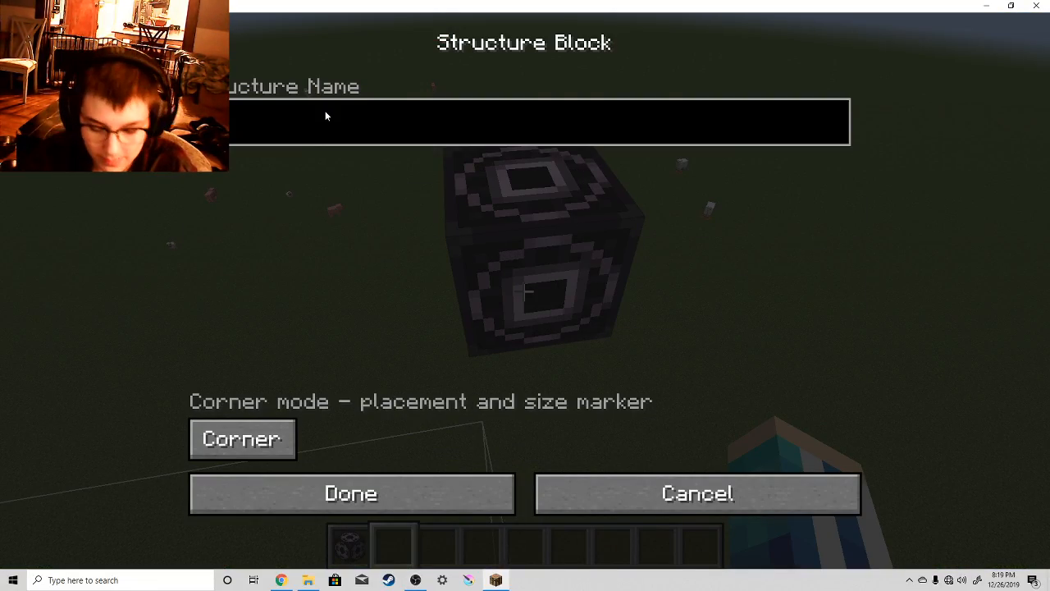
text(stb)
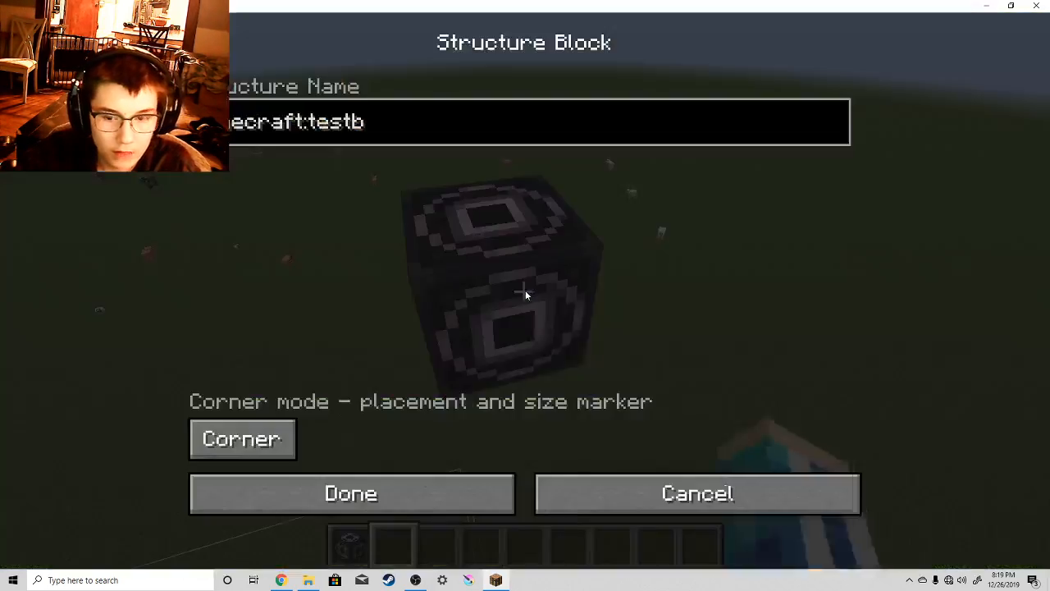
click(351, 494)
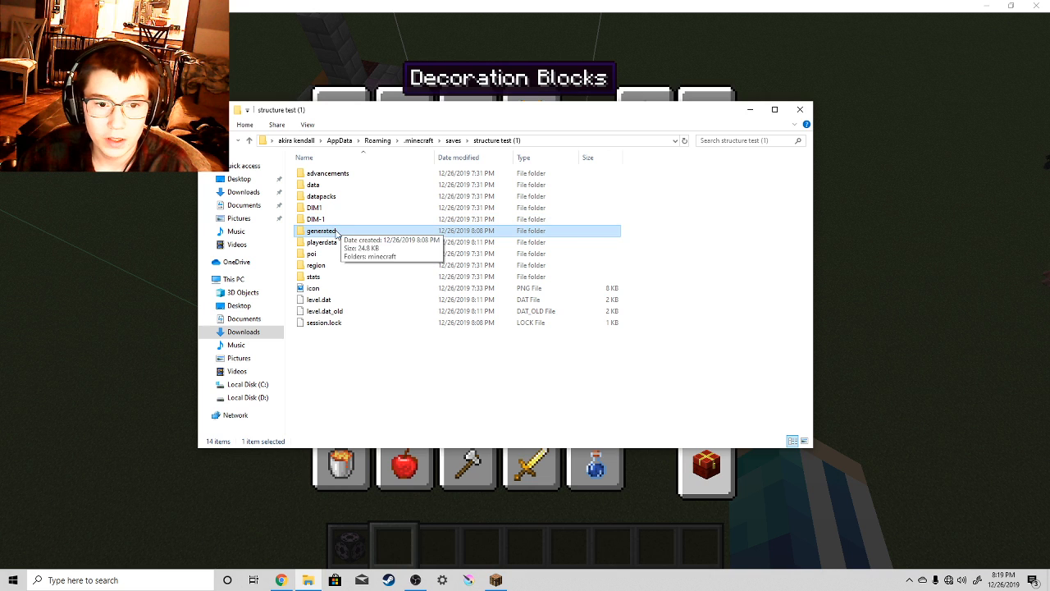
Bring up options for structure test (1)'s generated folder, then browse to saves > build test world.
right_click(321, 231)
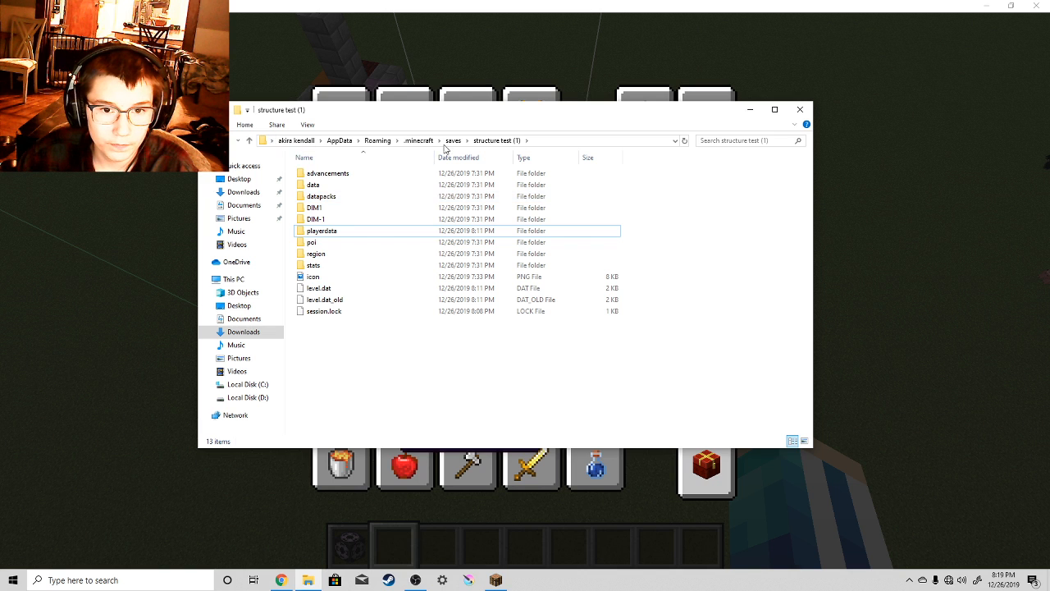
click(418, 140)
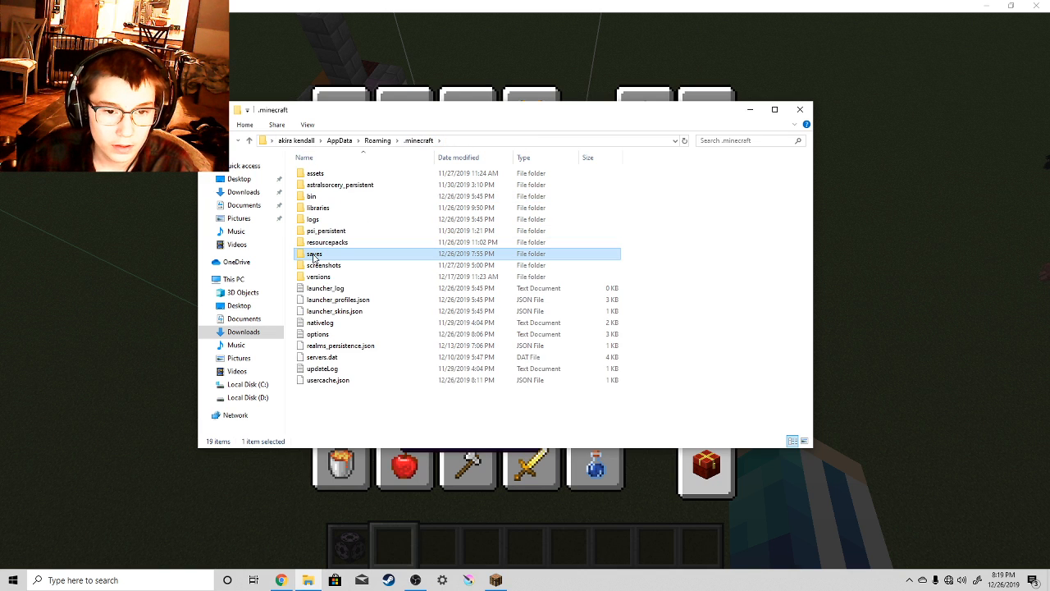
double_click(314, 254)
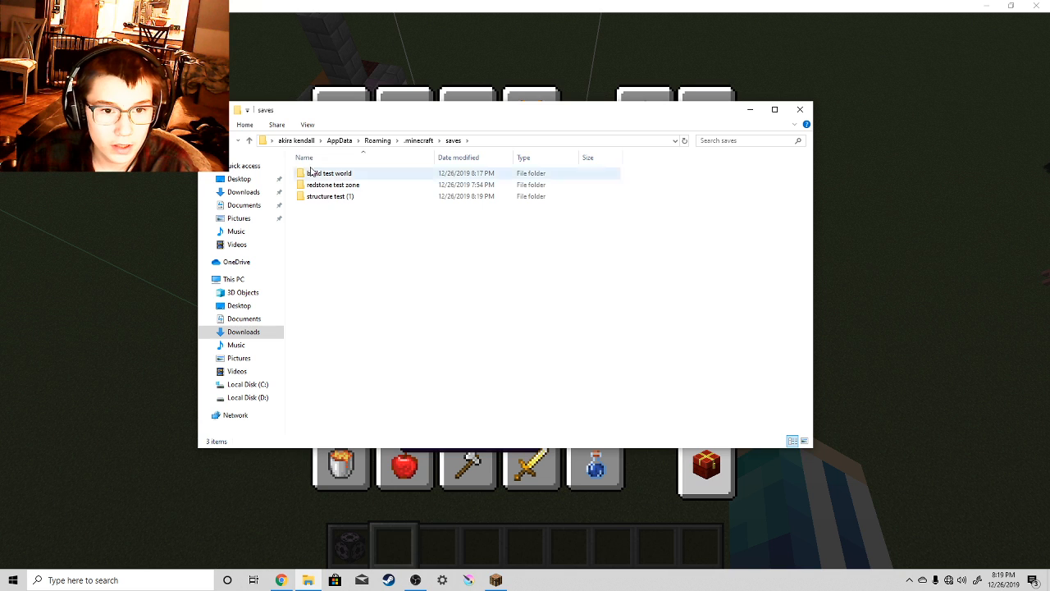
double_click(329, 173)
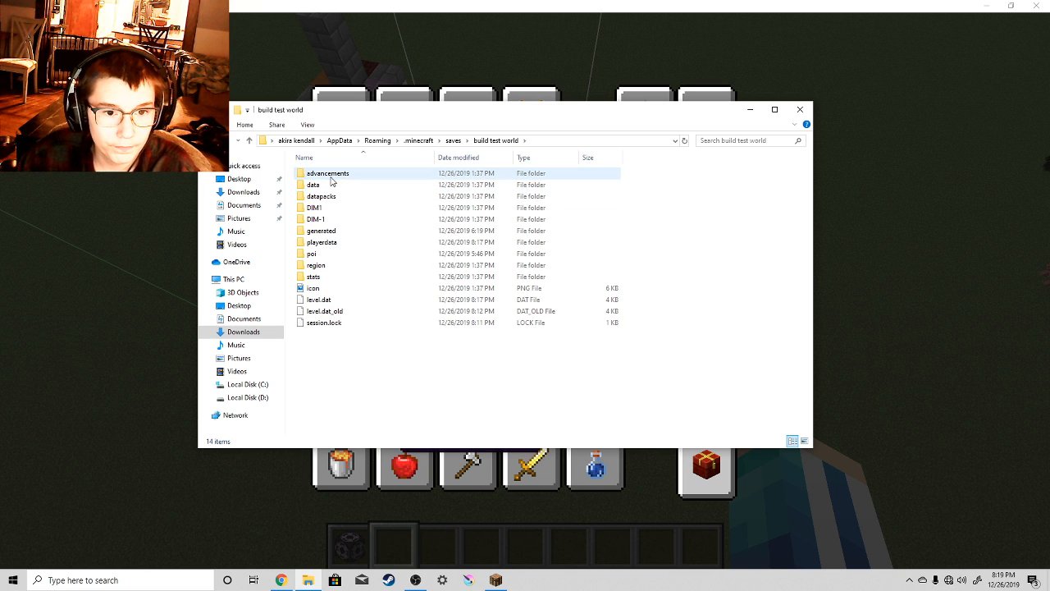
Delete build test world's generated folder and open the structure test (1) world folder.
click(322, 231)
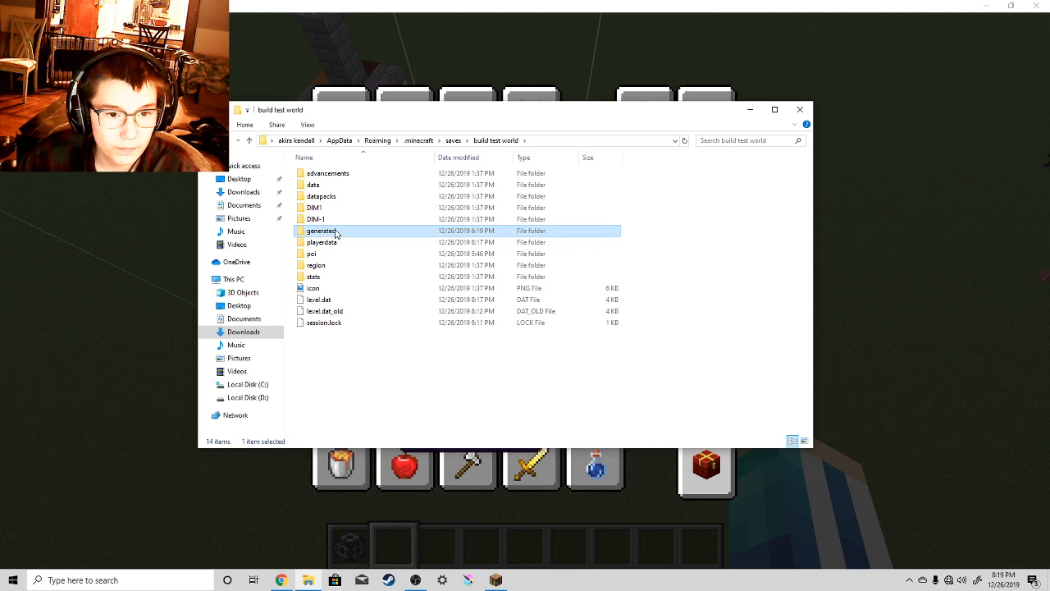
right_click(322, 231)
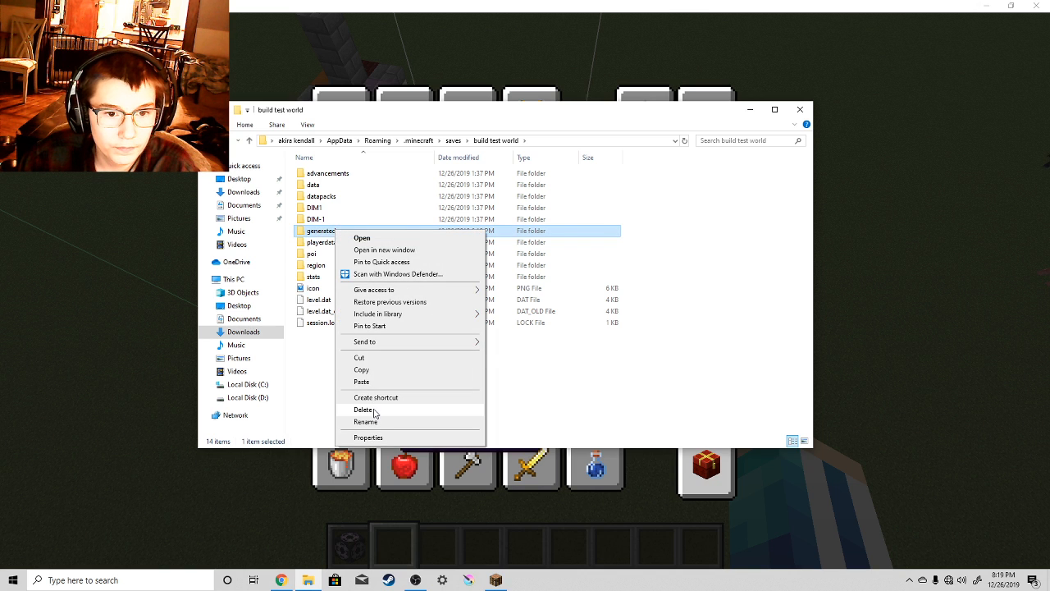
click(364, 410)
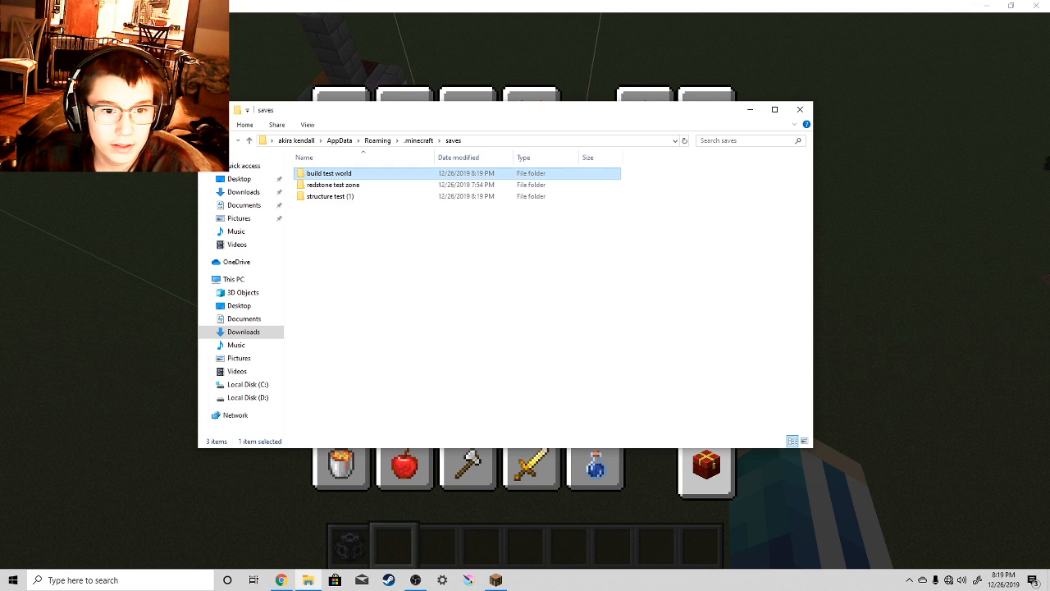
click(330, 196)
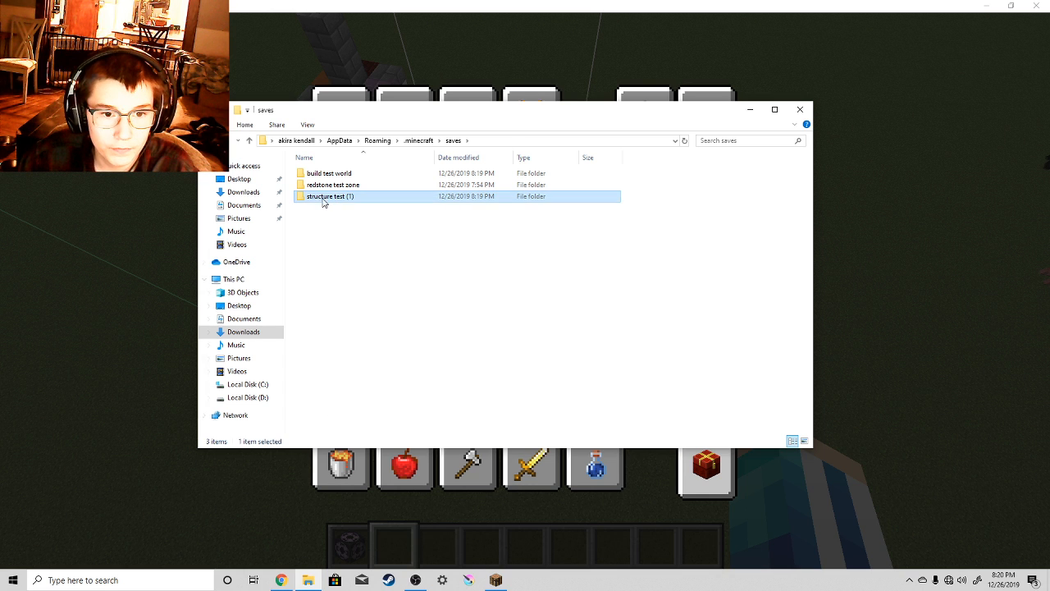
double_click(329, 196)
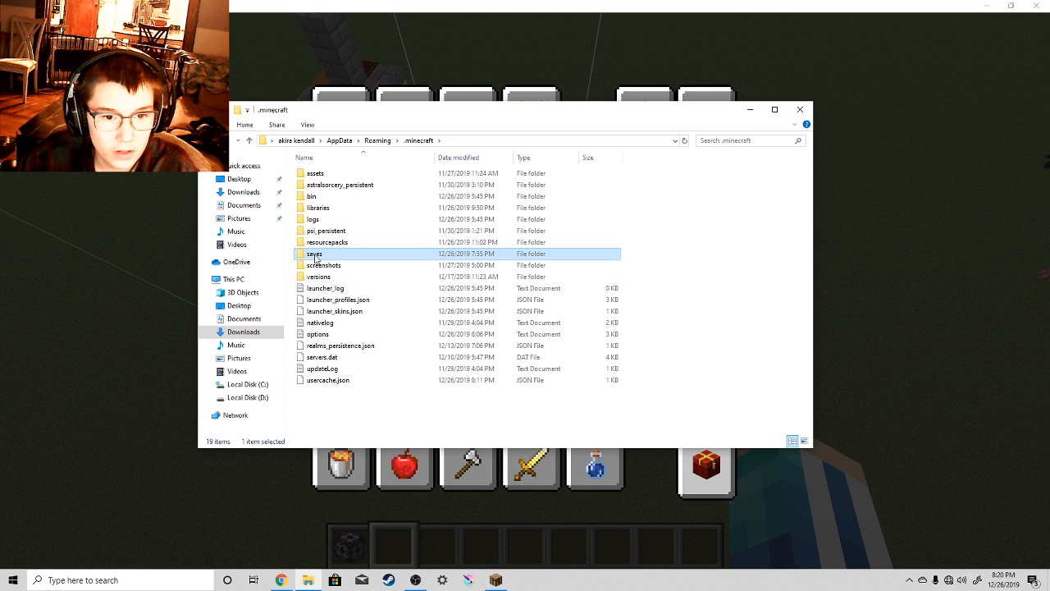
Create a folder named 'gen' in the build test world save and open it.
double_click(315, 253)
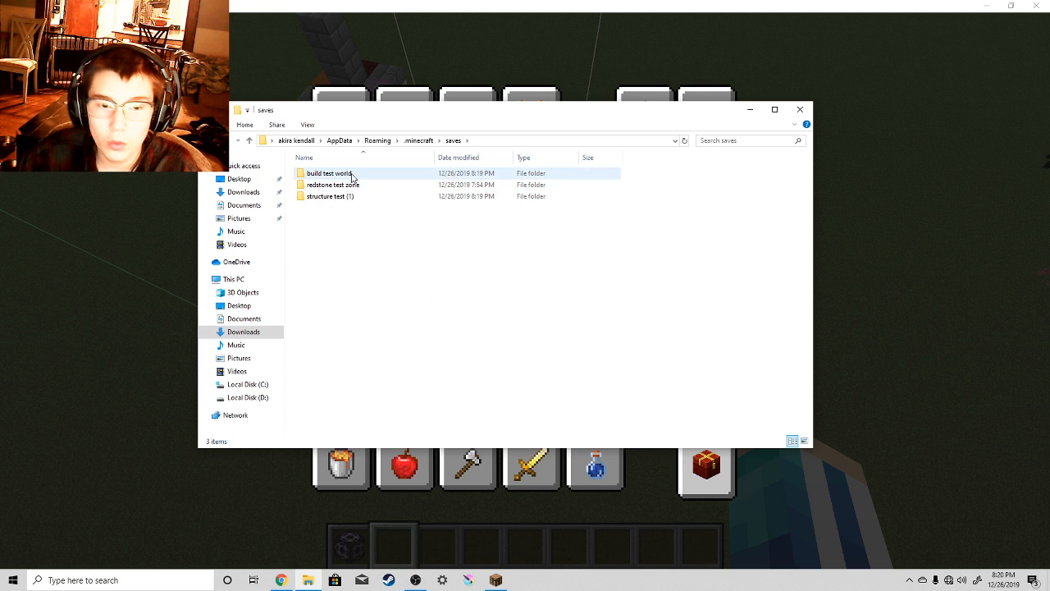
double_click(328, 173)
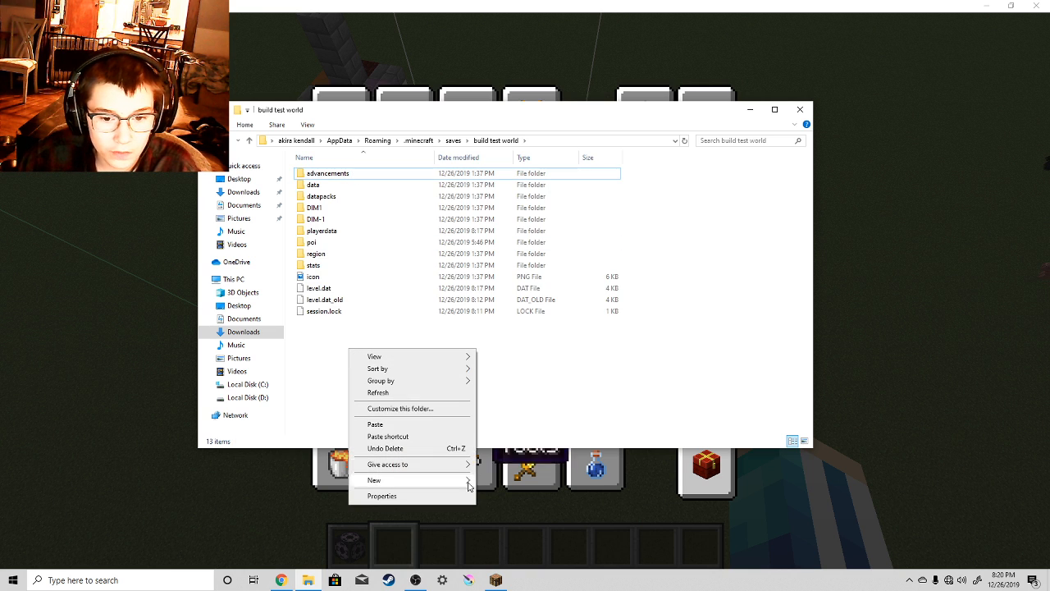
click(374, 480)
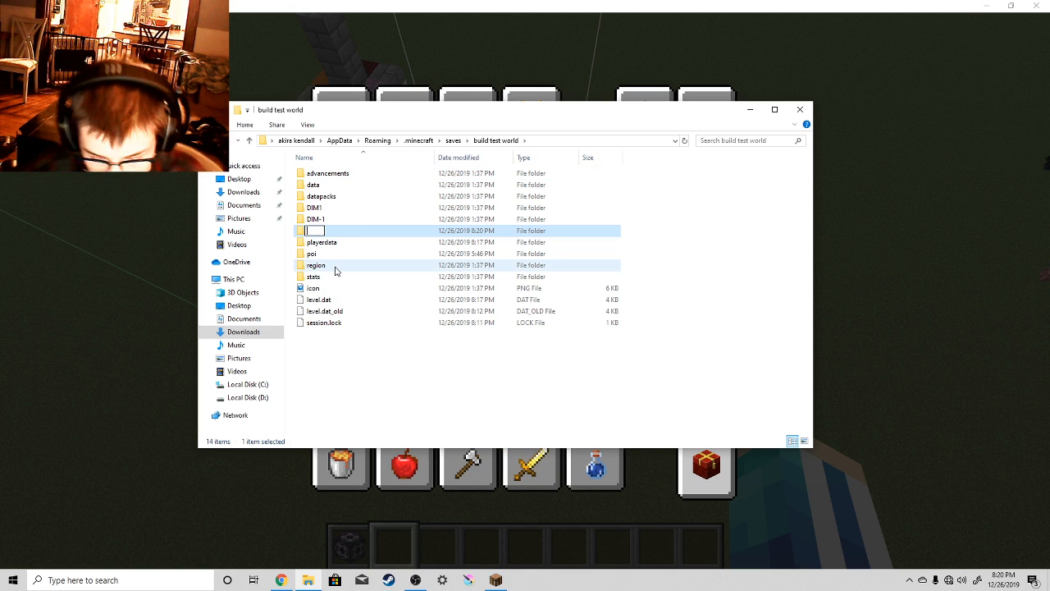
text(gen)
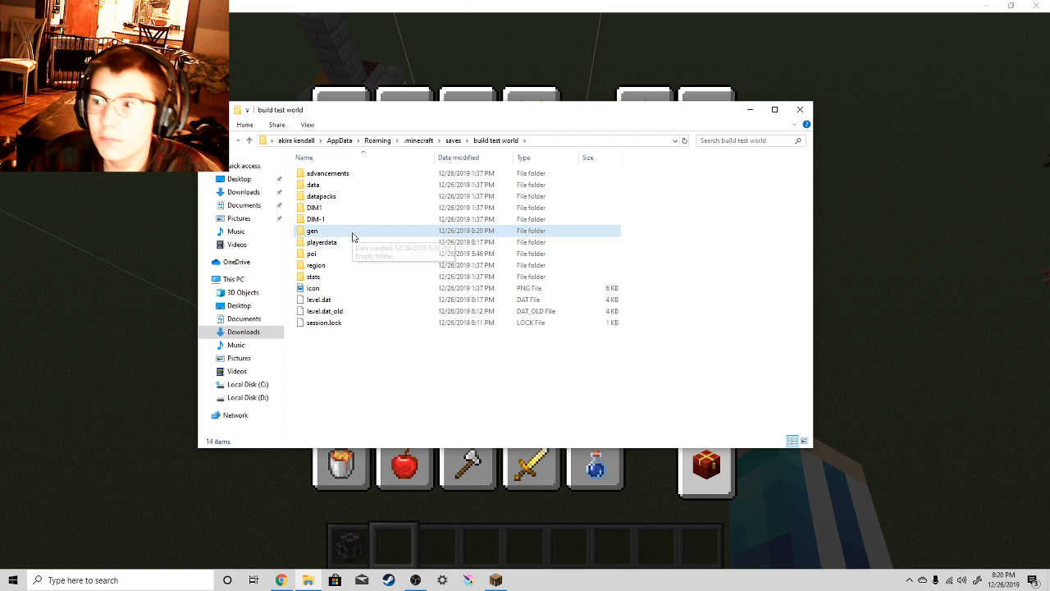
double_click(313, 231)
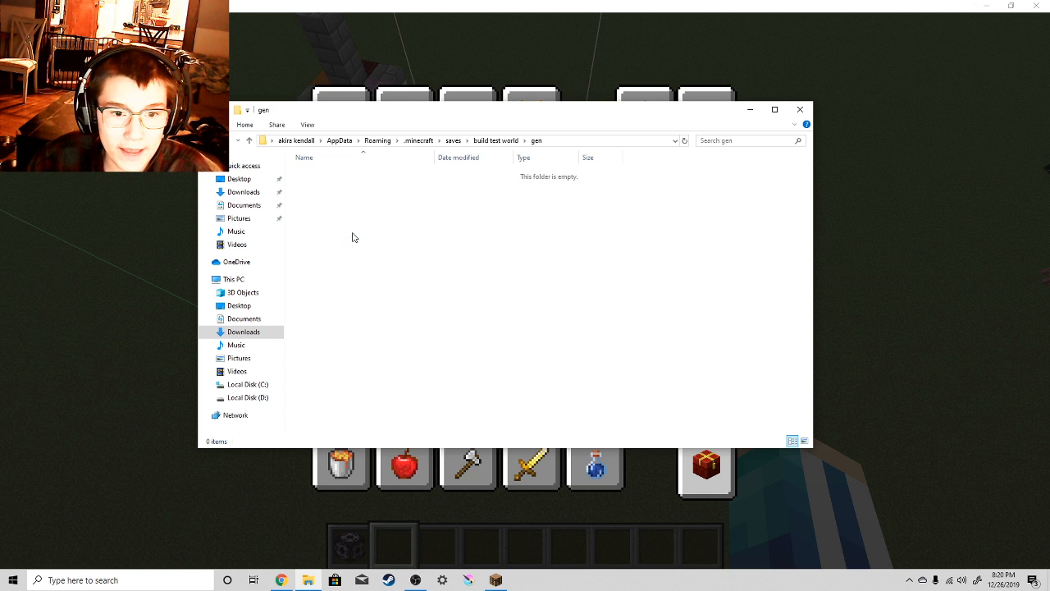
Create a 'minecraft' folder inside gen and open it.
right_click(353, 238)
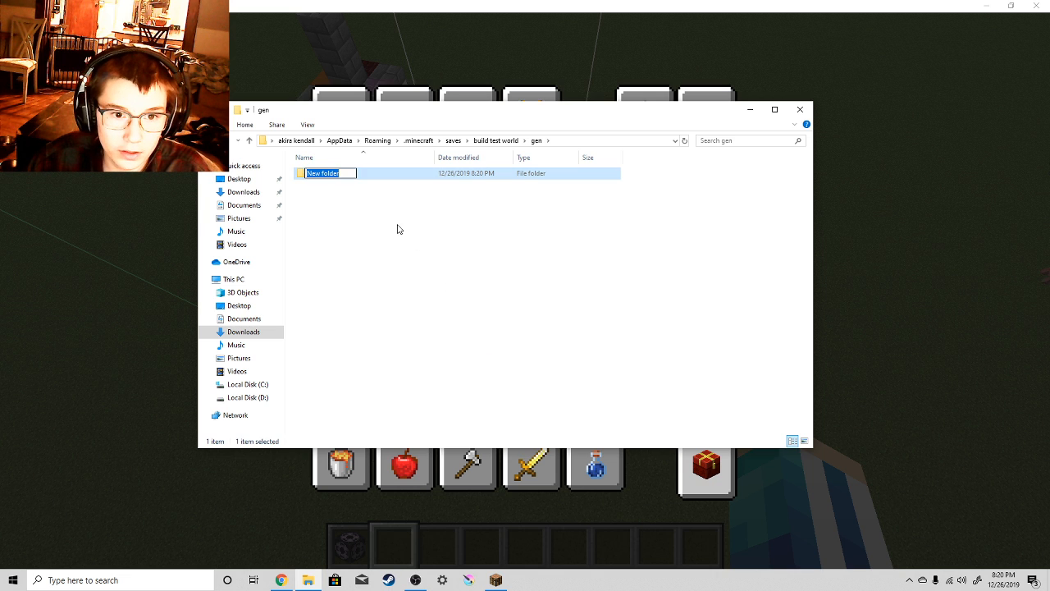
text(m)
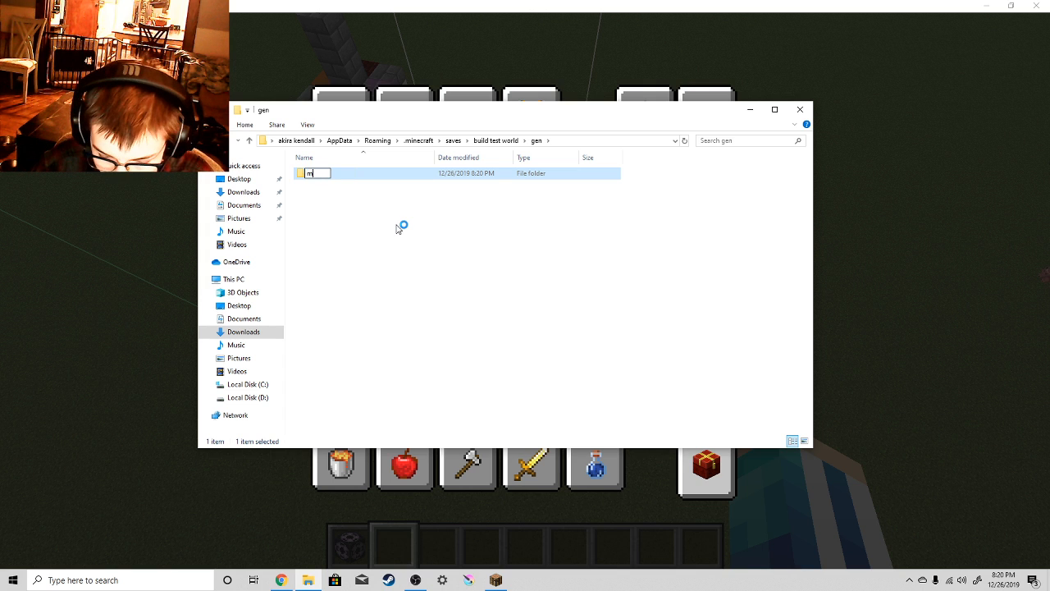
text(inecraft)
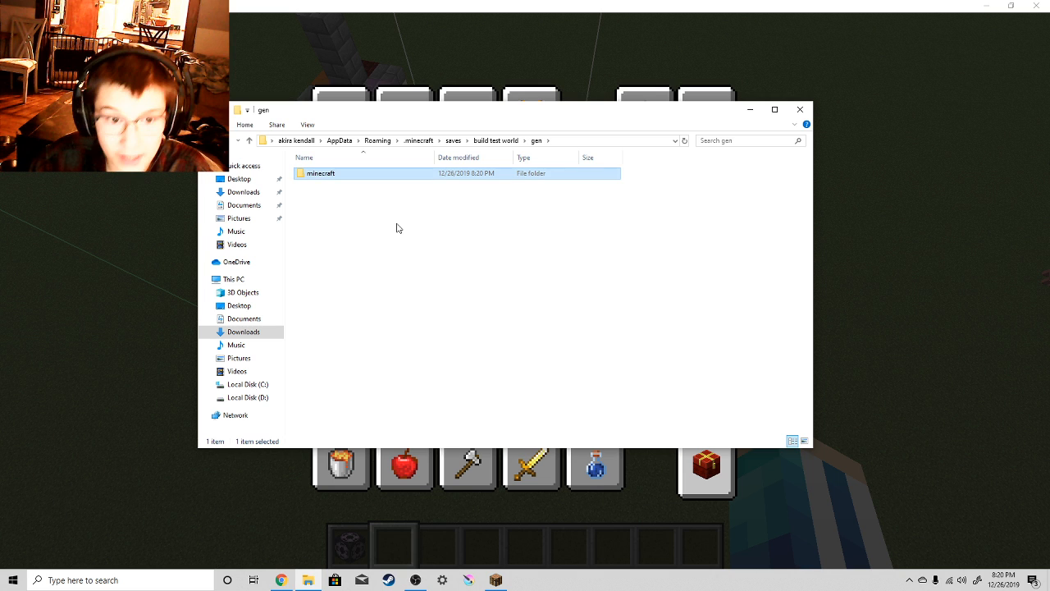
double_click(321, 173)
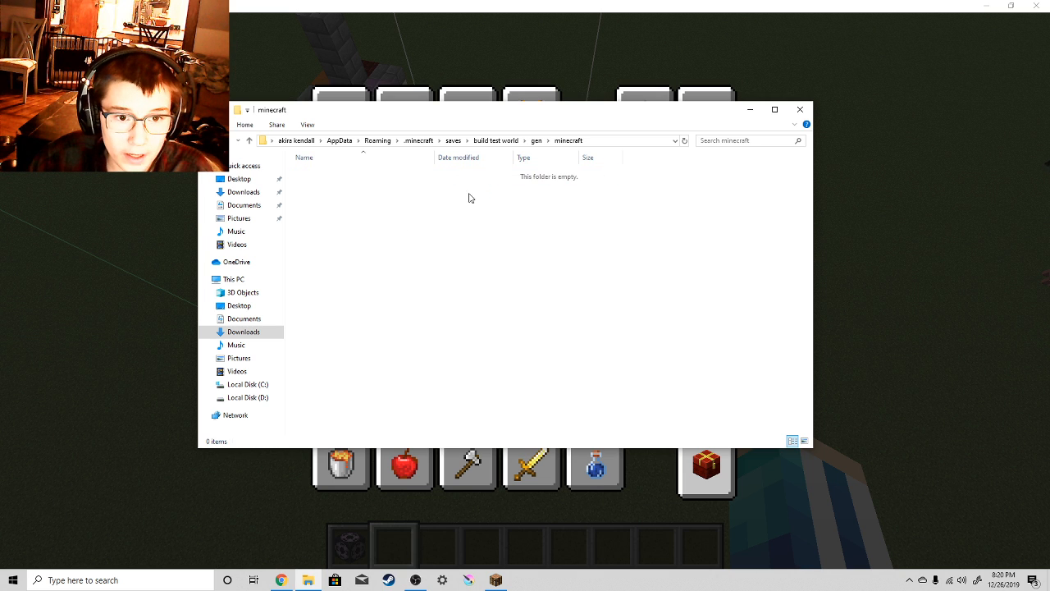
mouse_move(419, 214)
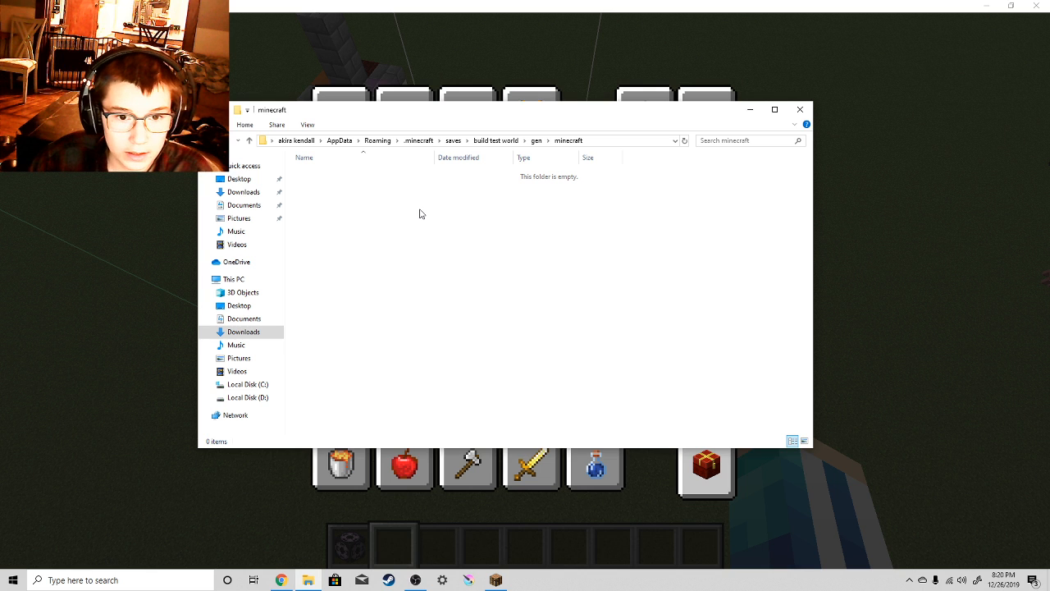
Create a 'structures' folder inside gen/minecraft and open it.
right_click(421, 214)
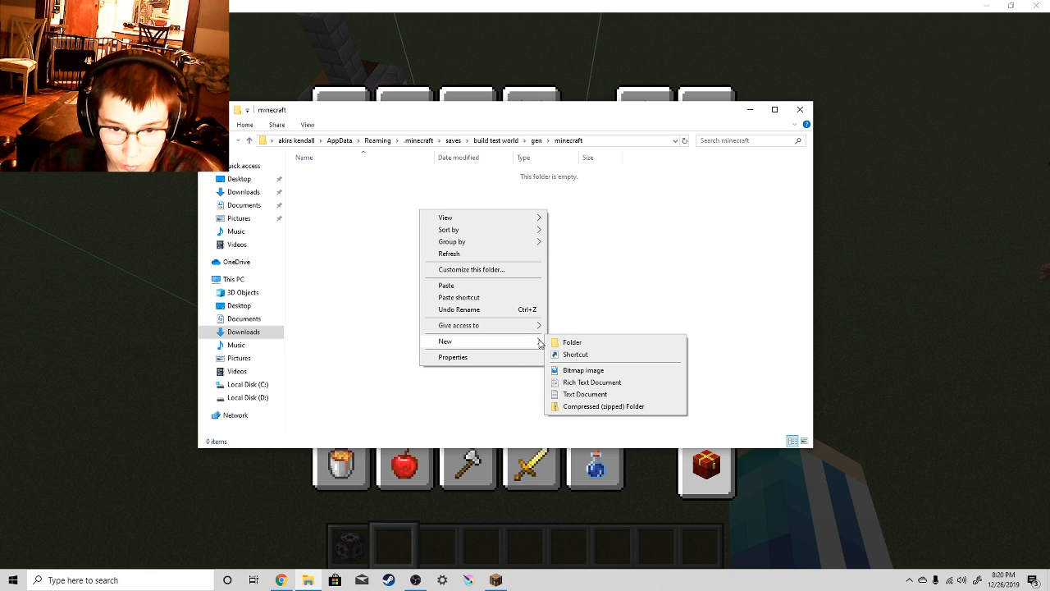
click(572, 342)
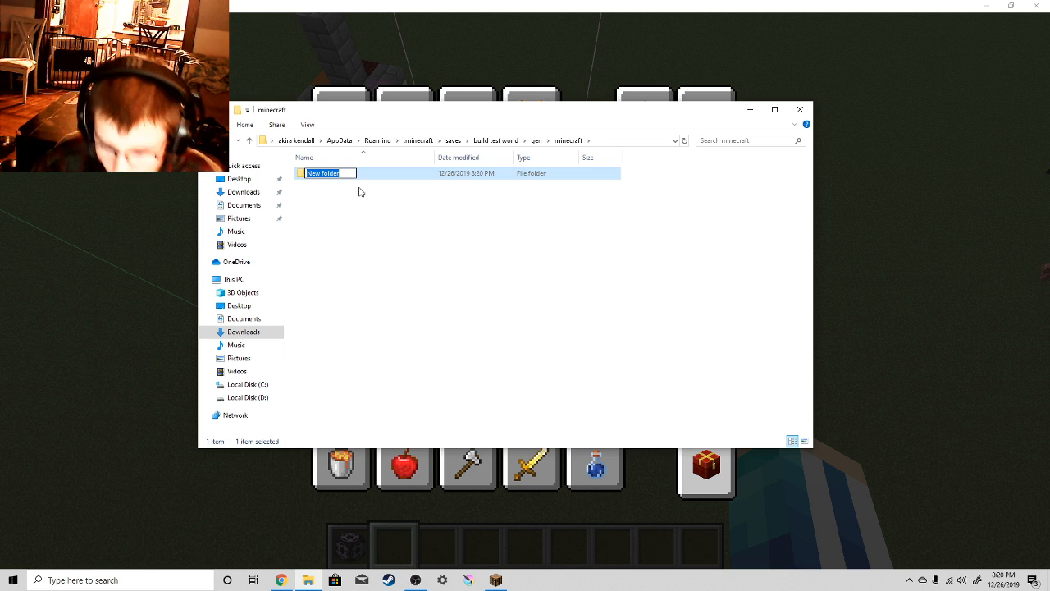
text(structures)
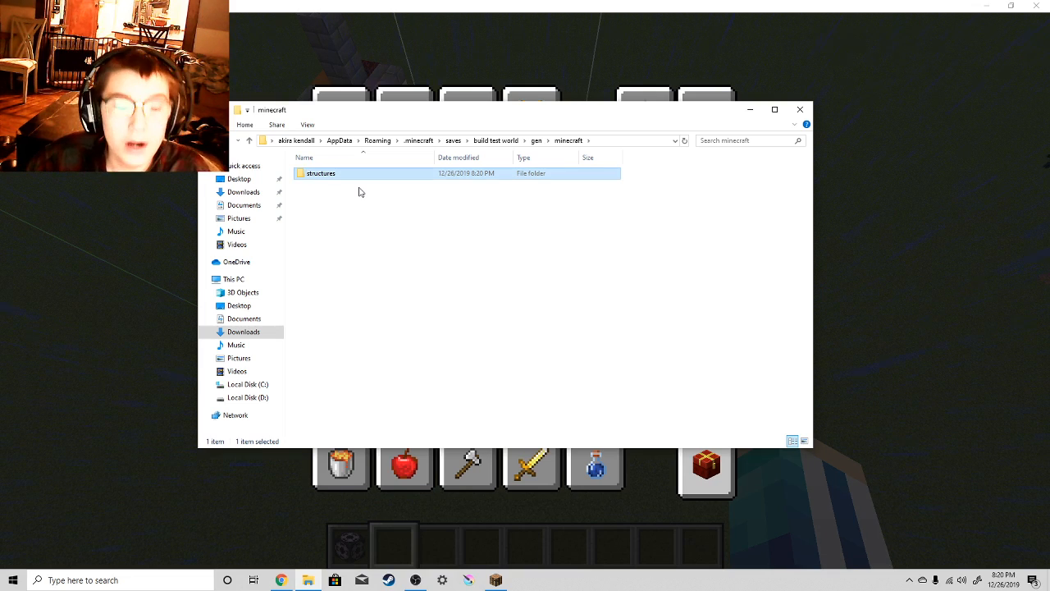
mouse_move(349, 181)
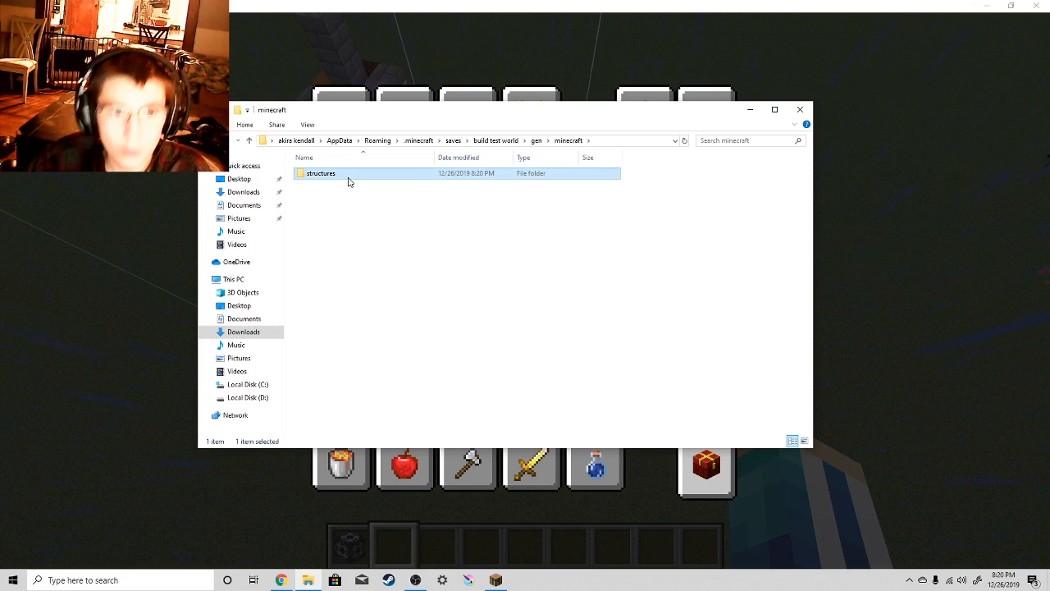
right_click(320, 174)
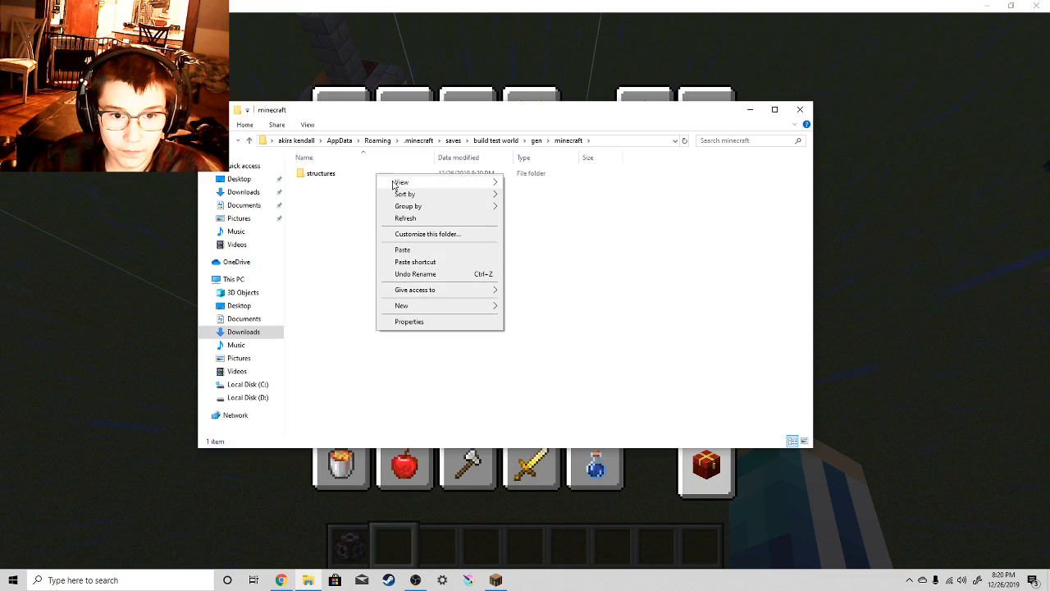
right_click(320, 173)
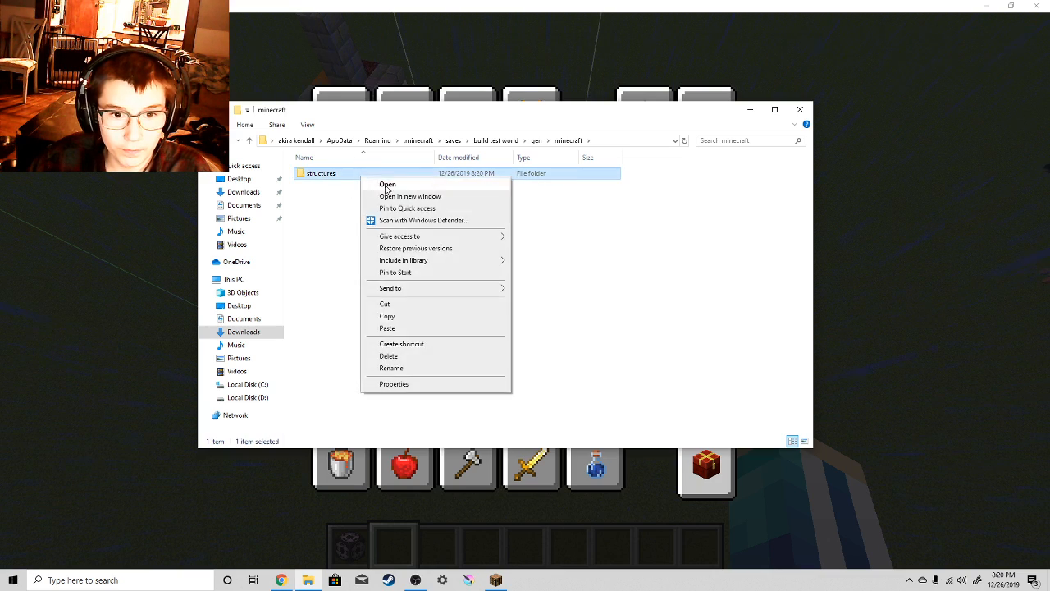
click(388, 184)
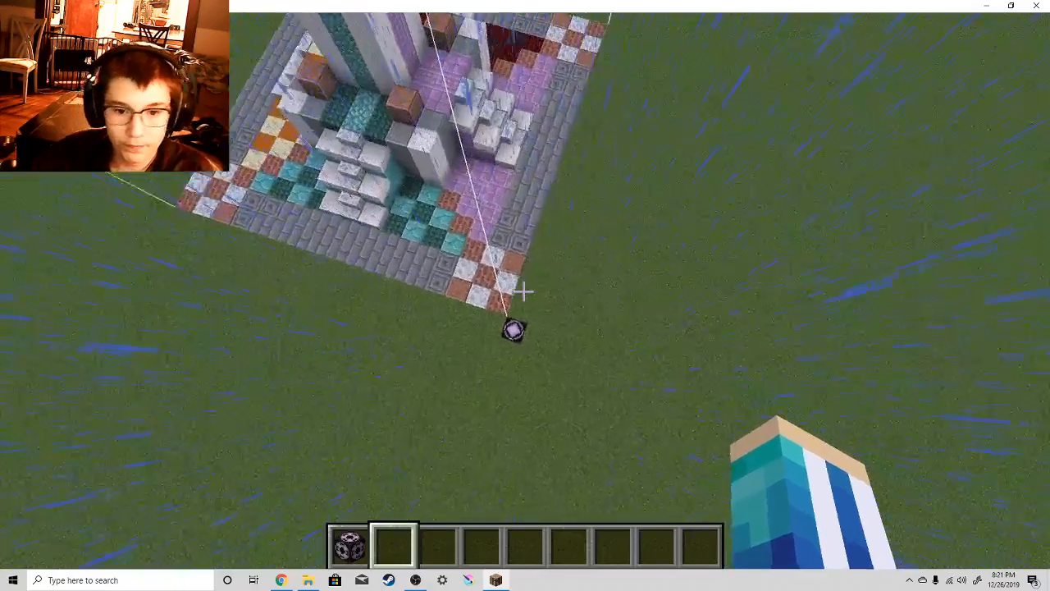
Save the tower structure as minecraft:testb from the structure block's Save mode.
right_click(513, 328)
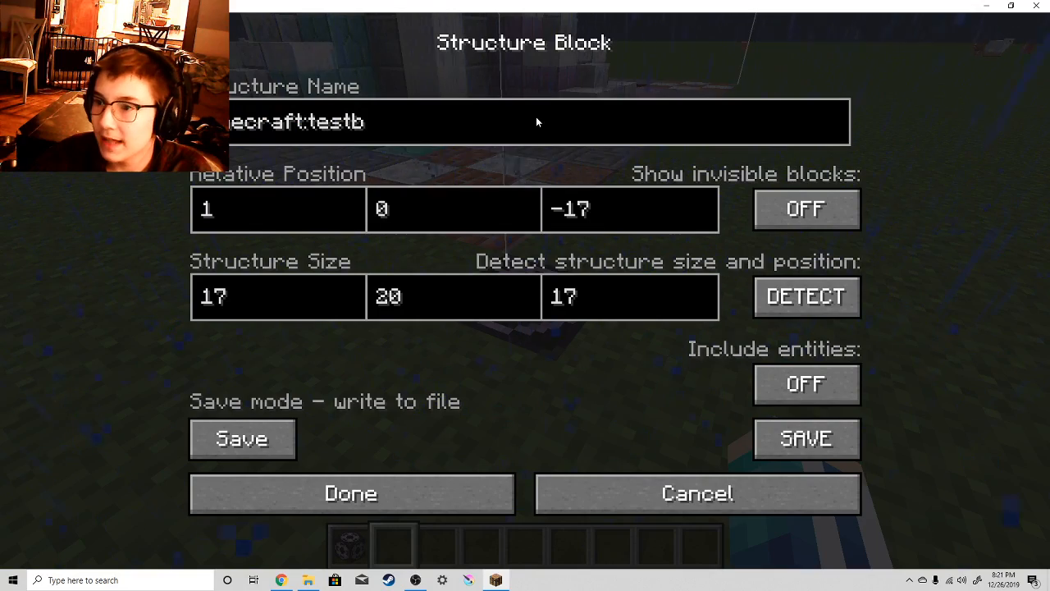
click(806, 438)
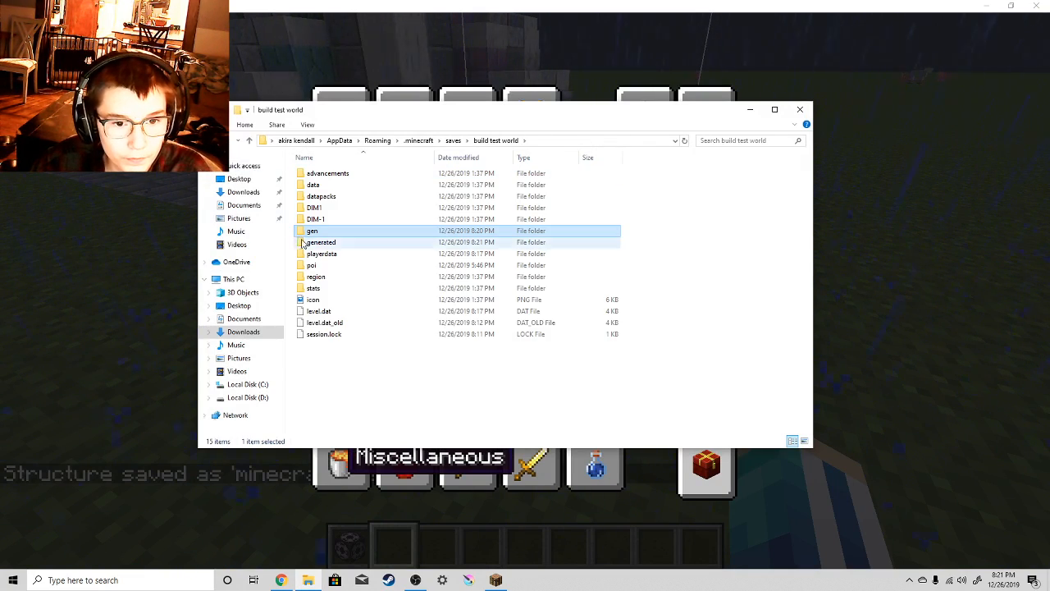
Delete the gen folder and confirm testb.nbt is in generated/minecraft/structures.
right_click(312, 230)
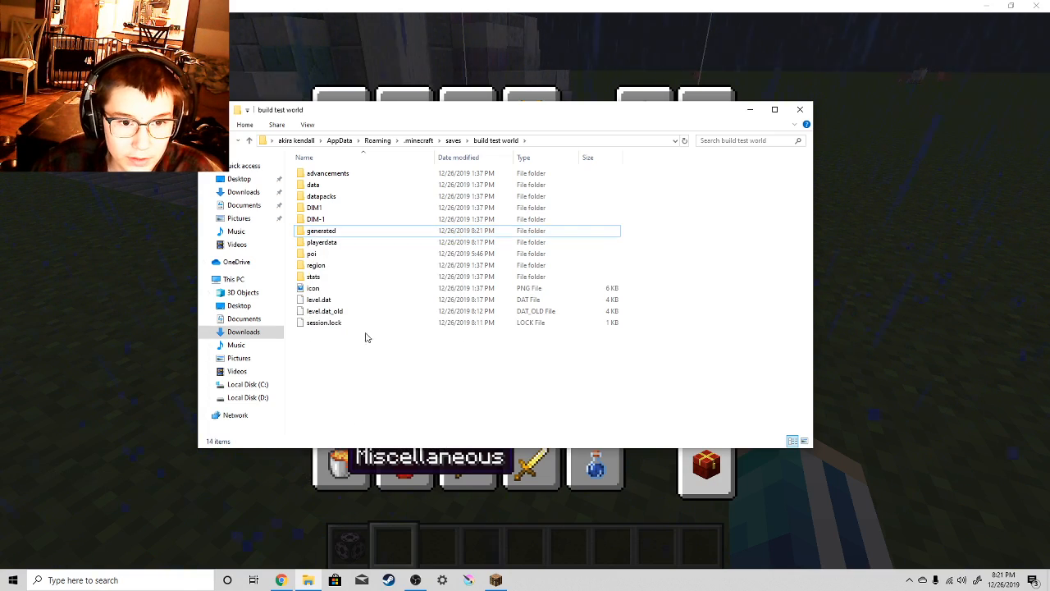
double_click(321, 230)
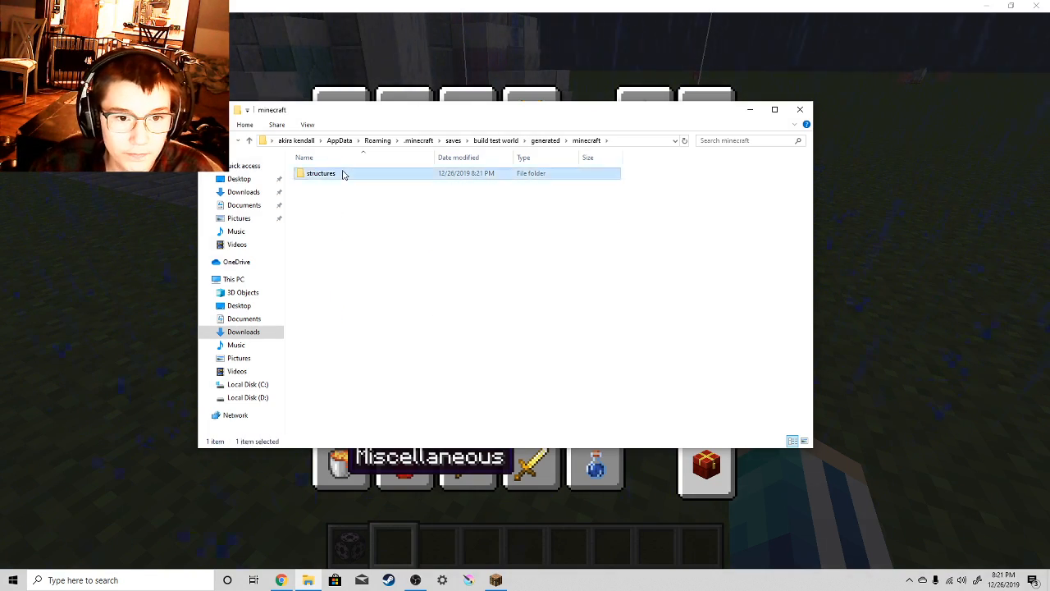
double_click(320, 173)
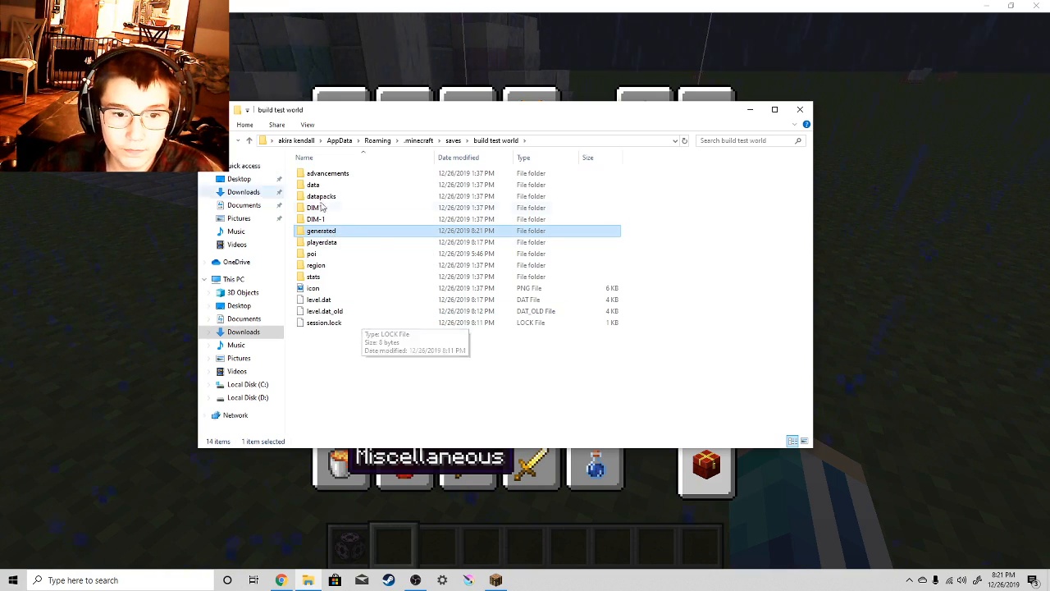
double_click(321, 230)
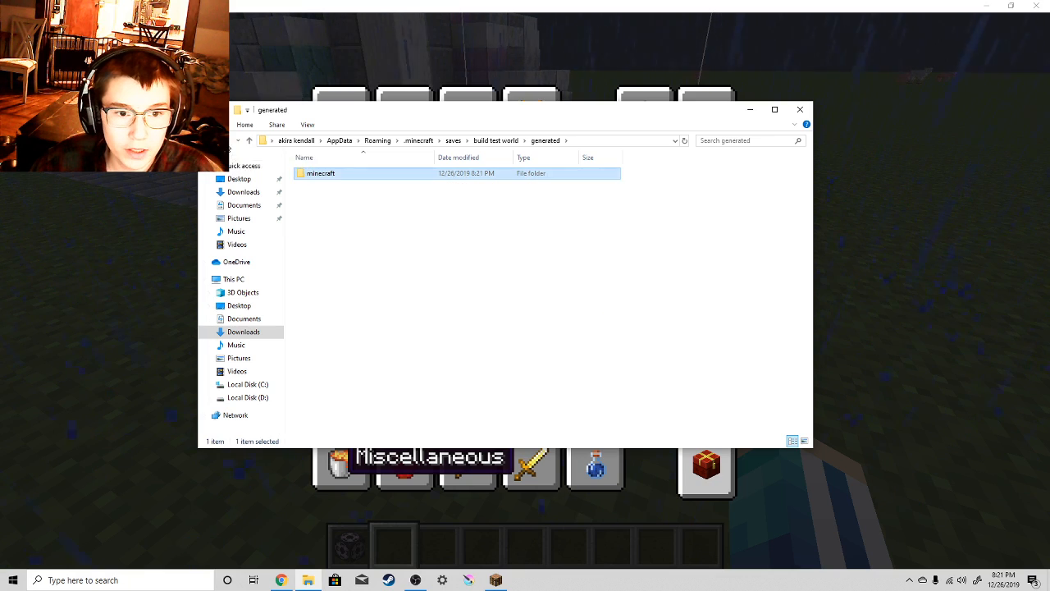
double_click(320, 173)
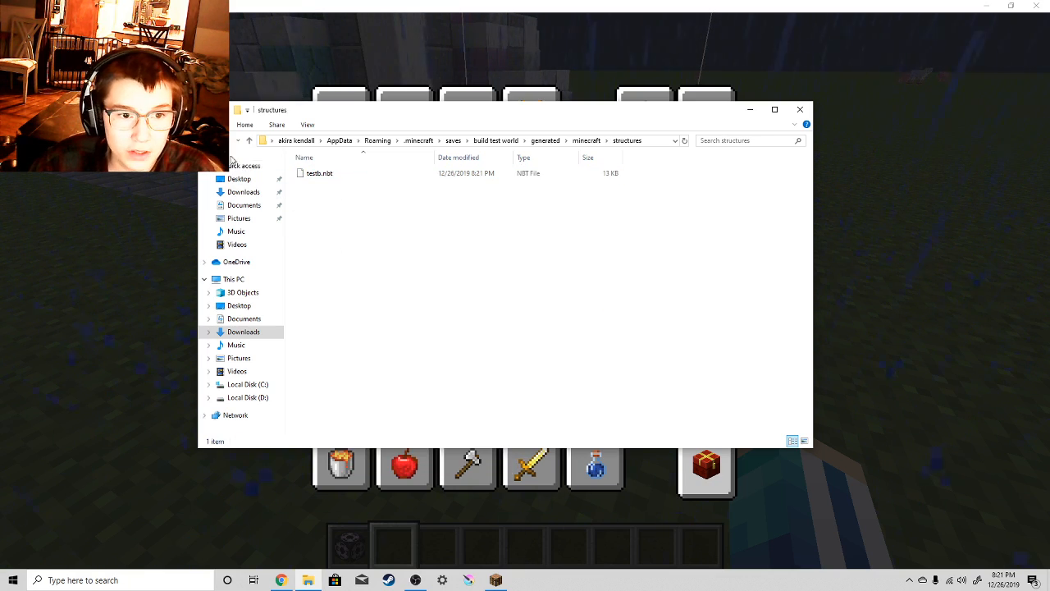
click(495, 140)
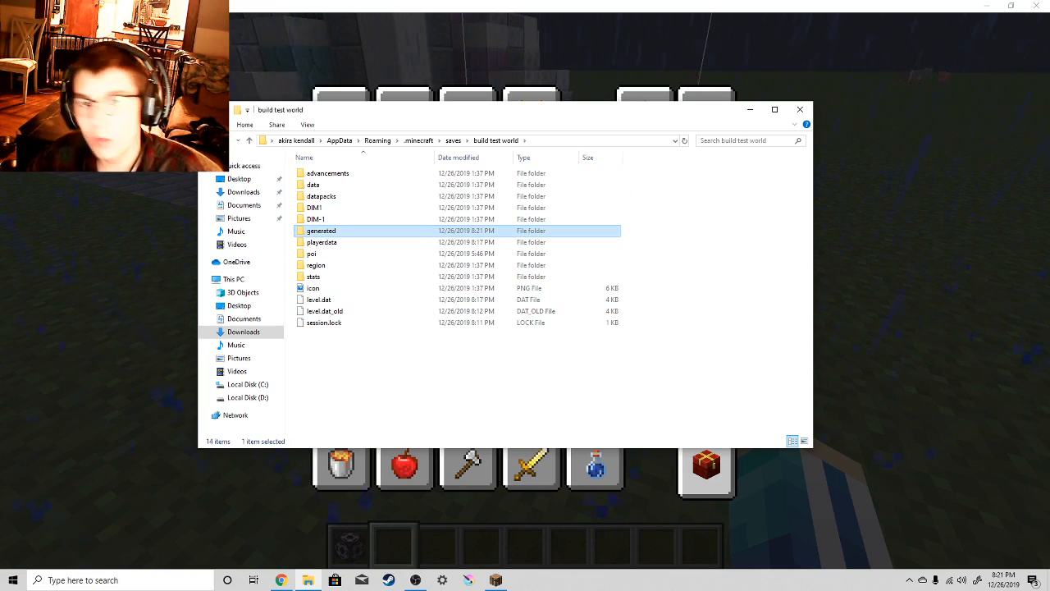
double_click(321, 231)
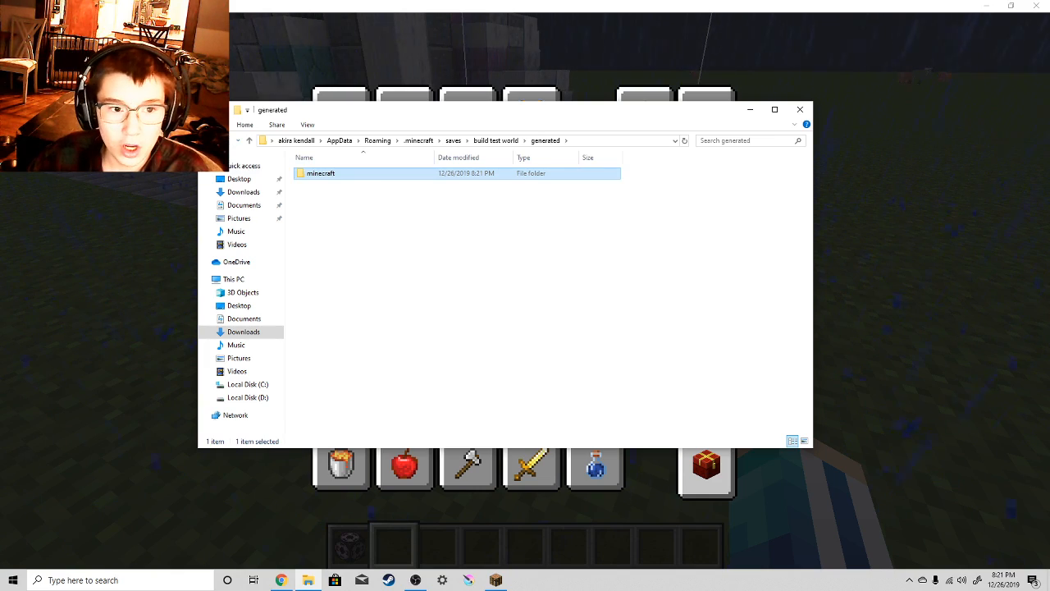
click(495, 140)
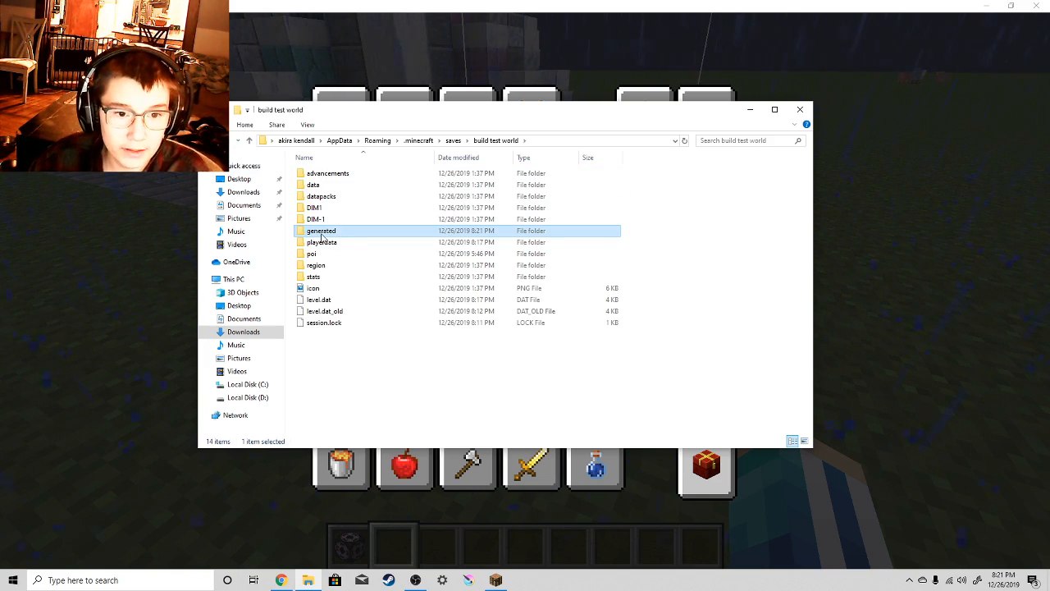
Paste a copy of build test world's generated folder into the structure test (1) save.
right_click(321, 231)
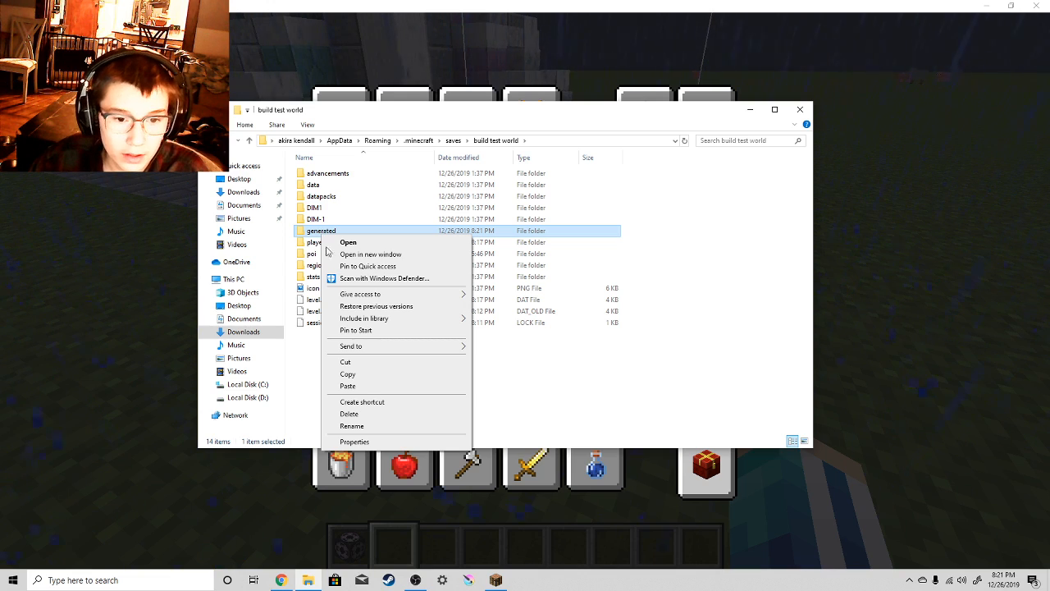
click(574, 369)
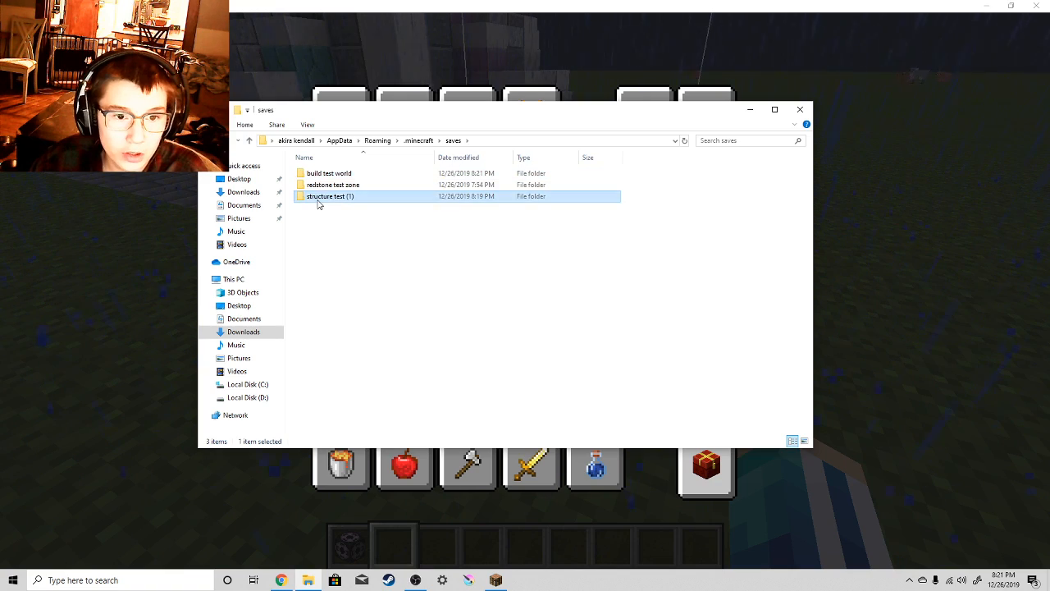
double_click(329, 196)
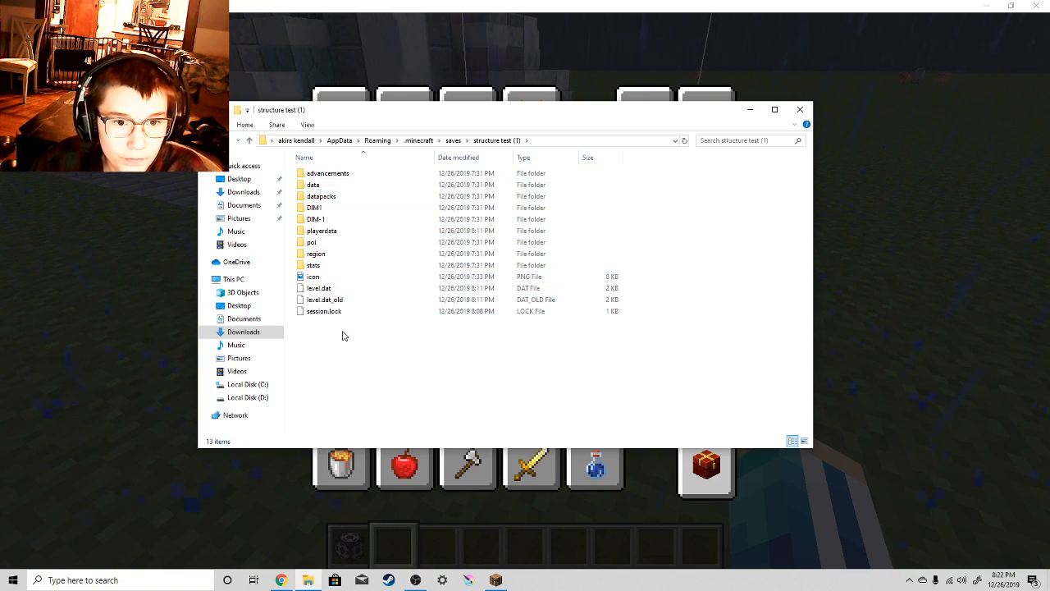
right_click(343, 334)
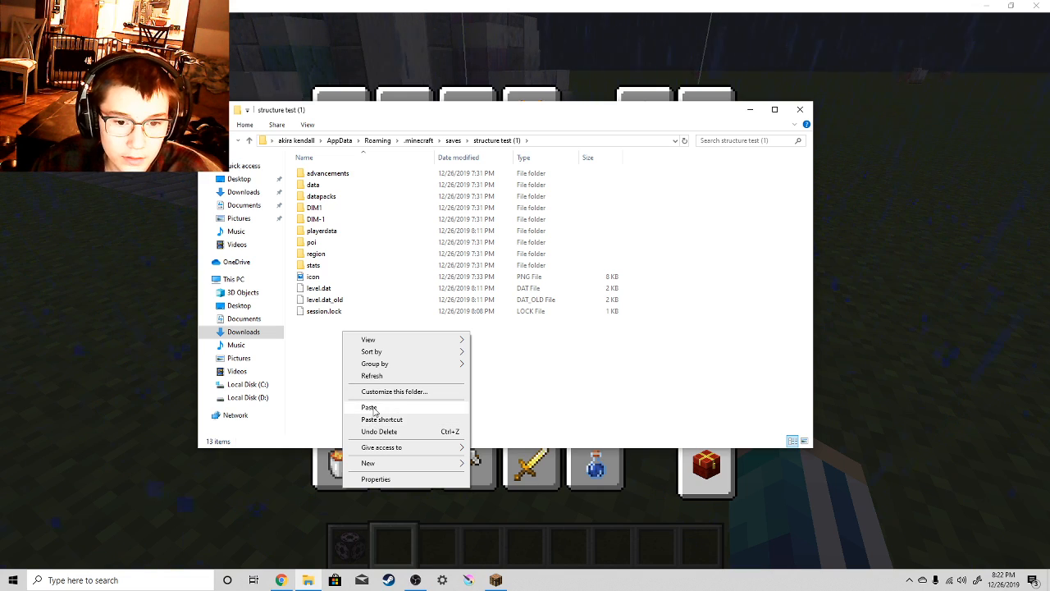
click(368, 407)
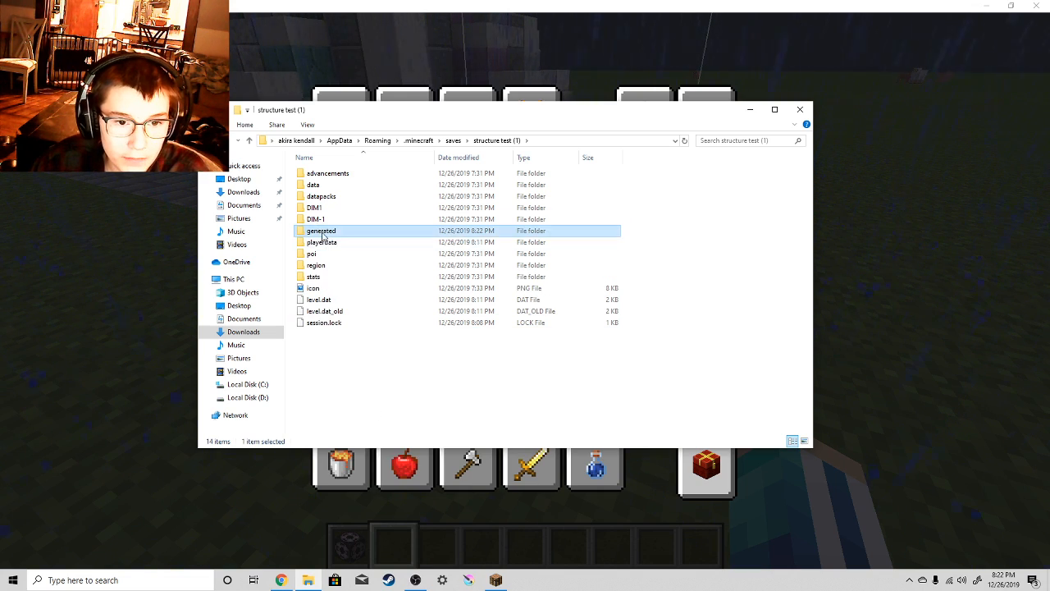
double_click(322, 231)
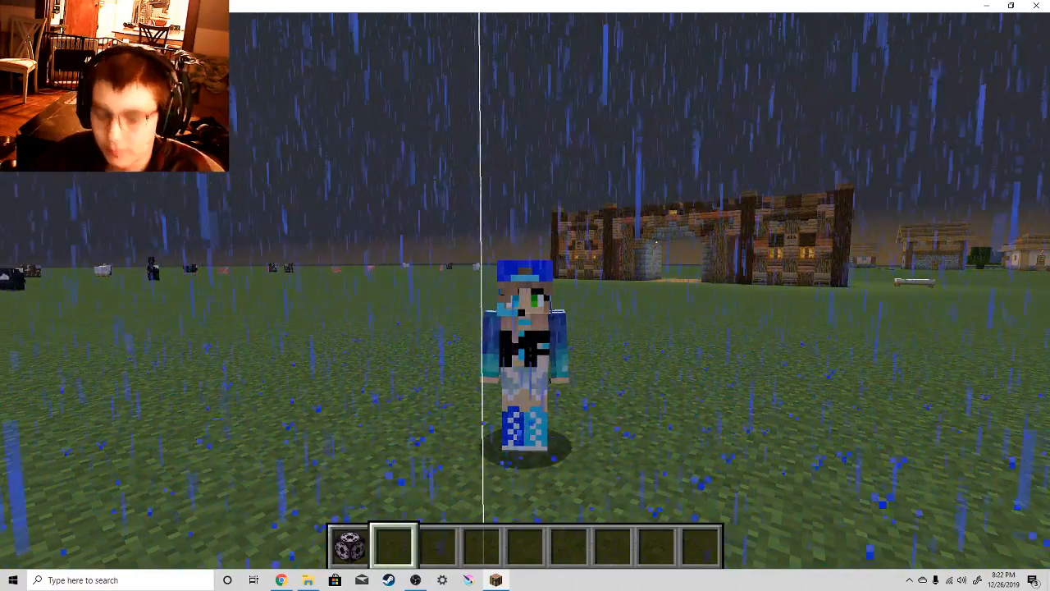
Pause the game and open the saves folder through Resource Packs' Open Resource Pack Folder.
key(Escape)
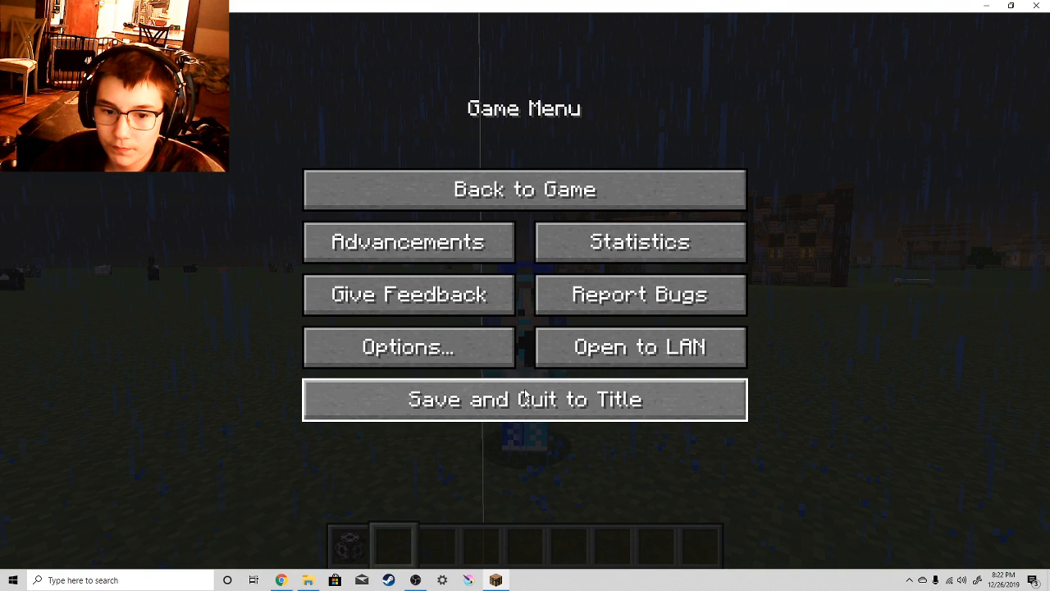
mouse_move(409, 346)
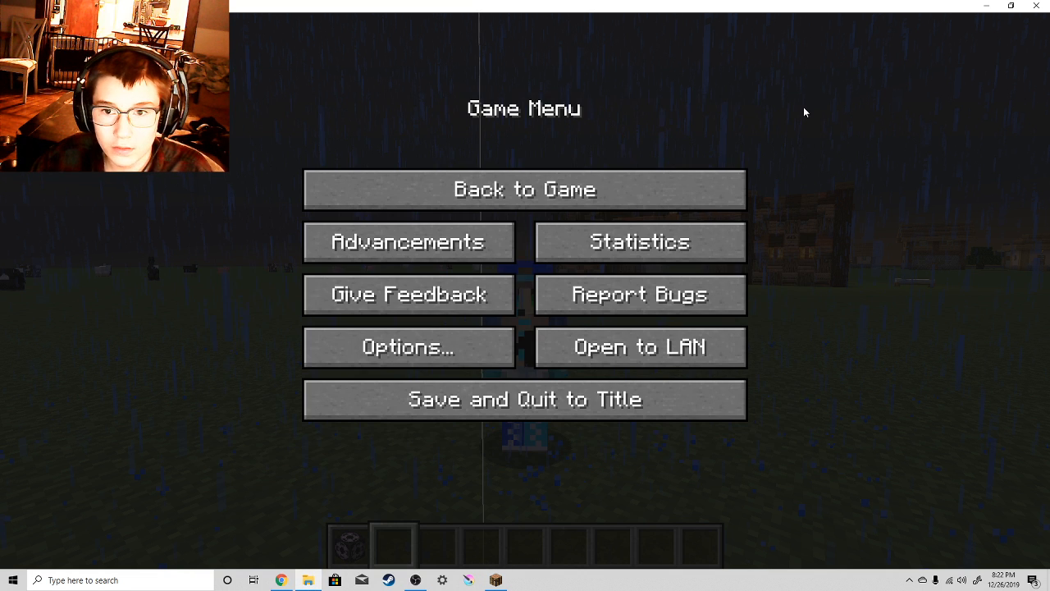
click(408, 346)
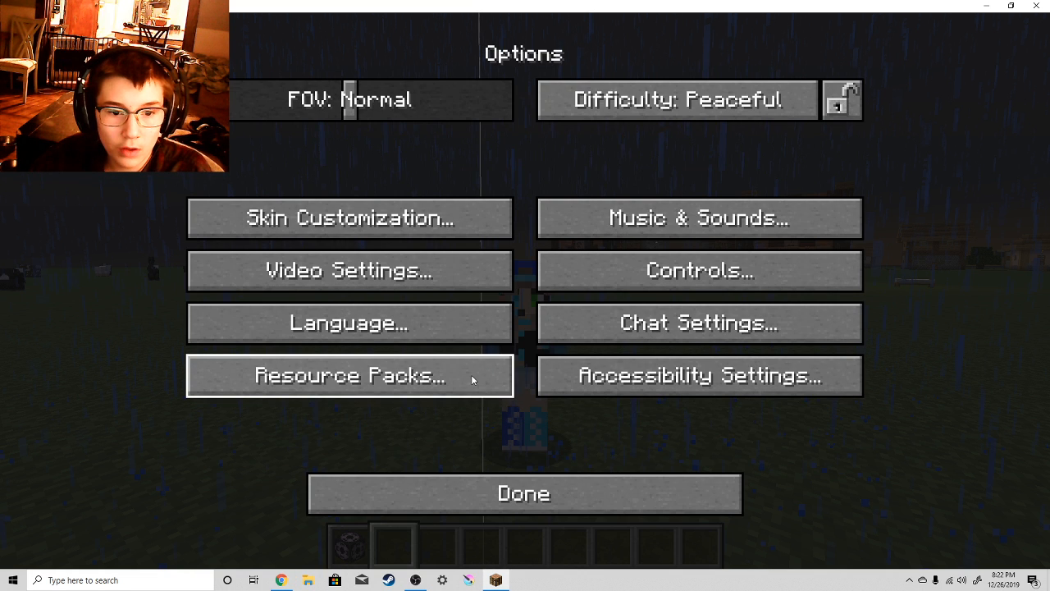
click(349, 375)
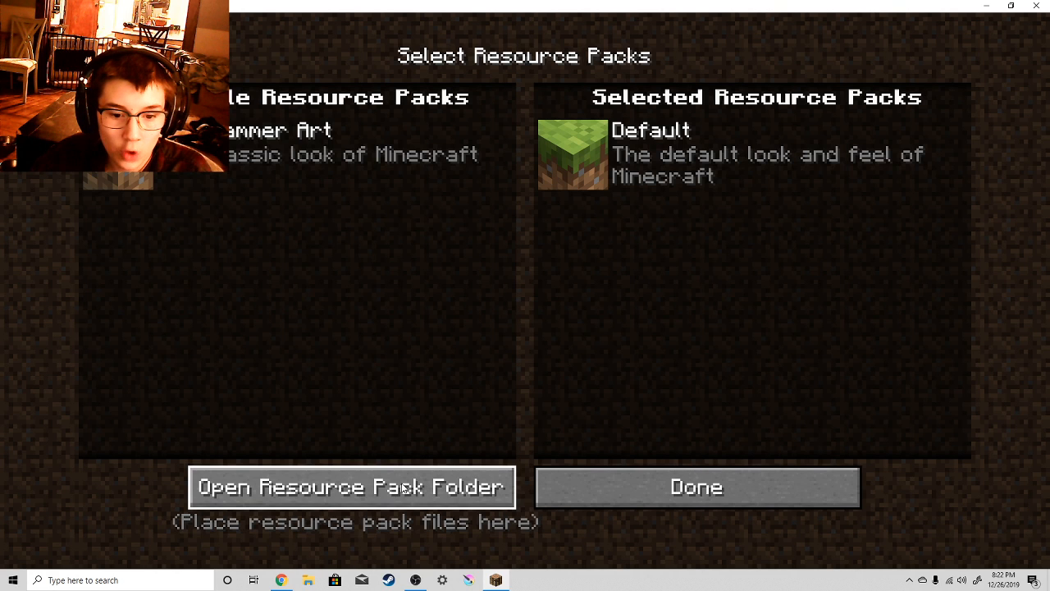
click(351, 486)
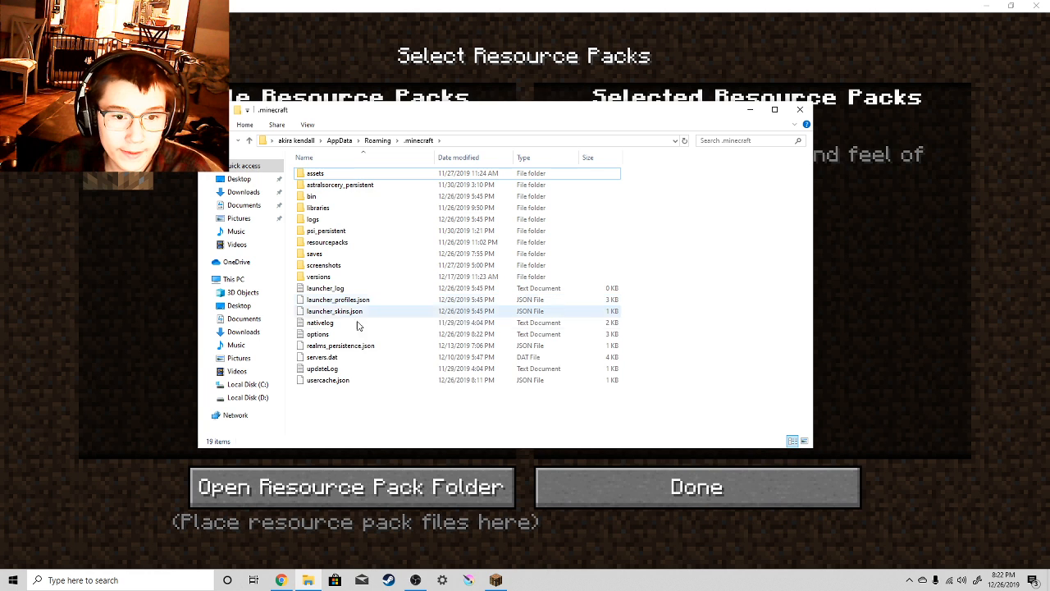
double_click(315, 253)
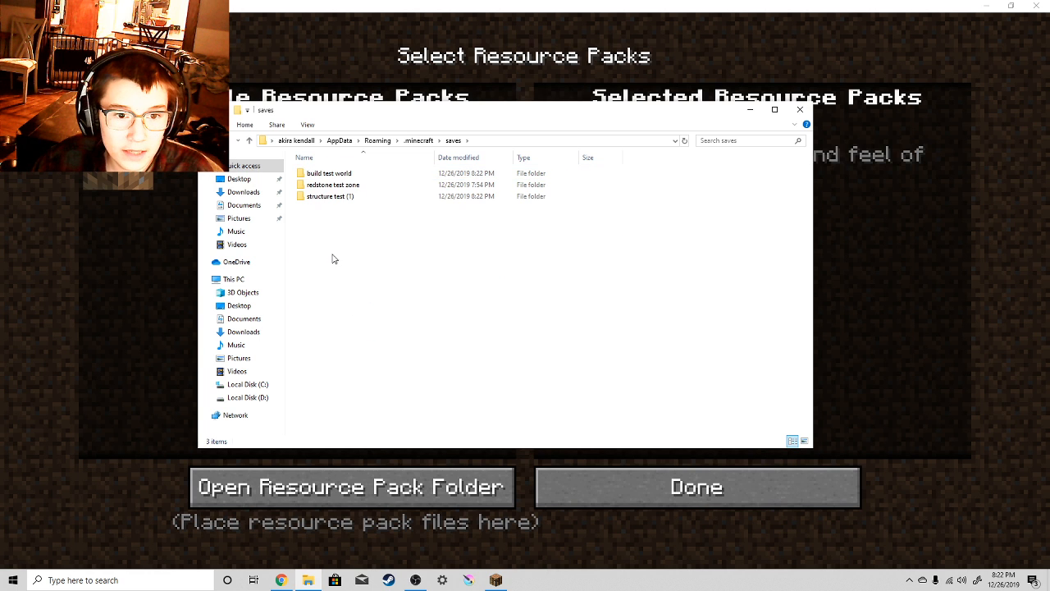
mouse_move(438, 255)
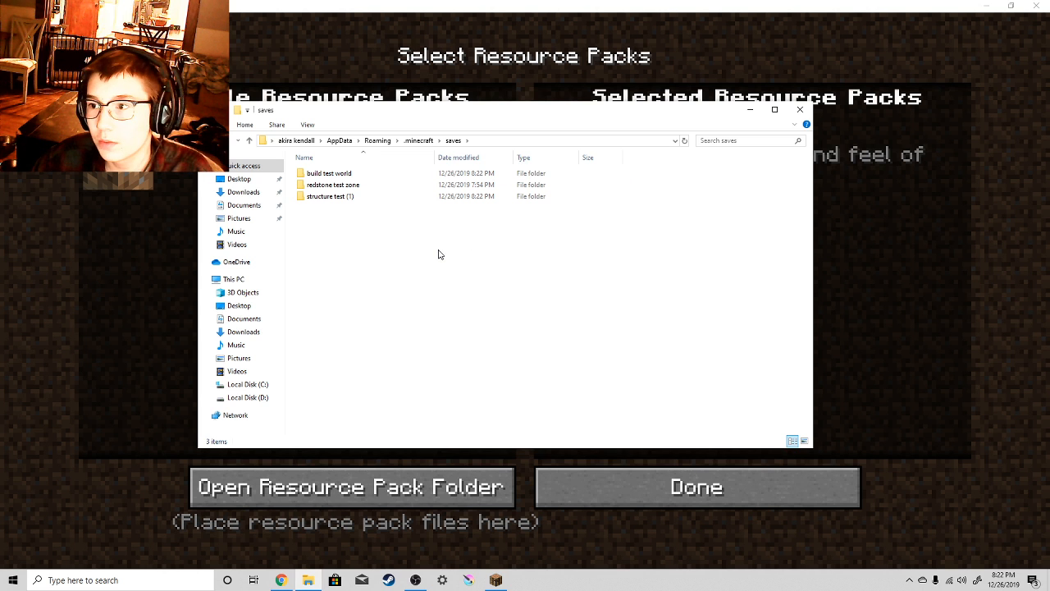
mouse_move(490, 206)
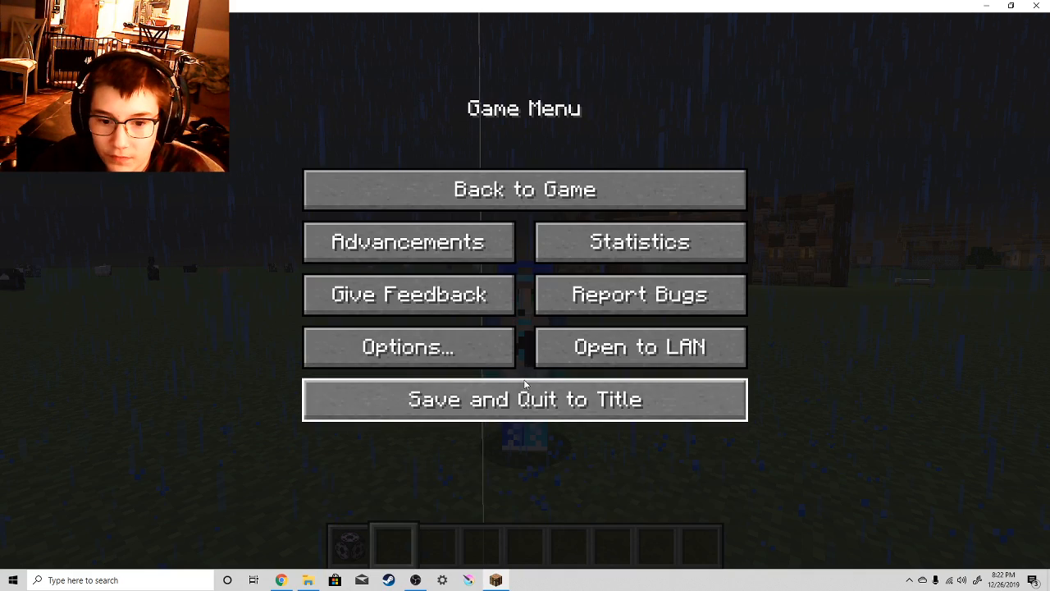
Save and quit to the title screen, then load the other singleplayer world.
click(524, 399)
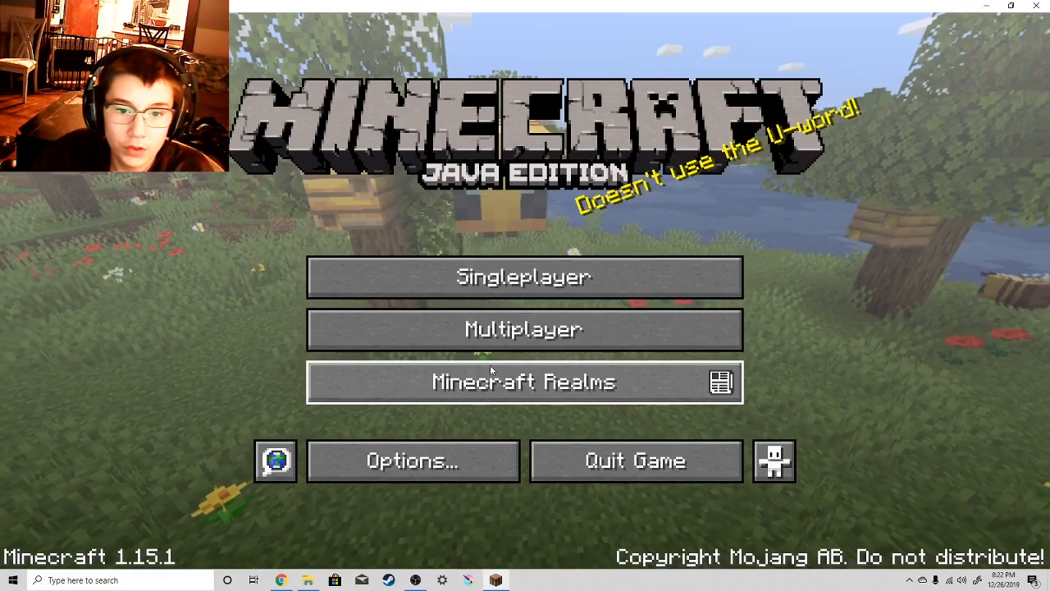
click(523, 276)
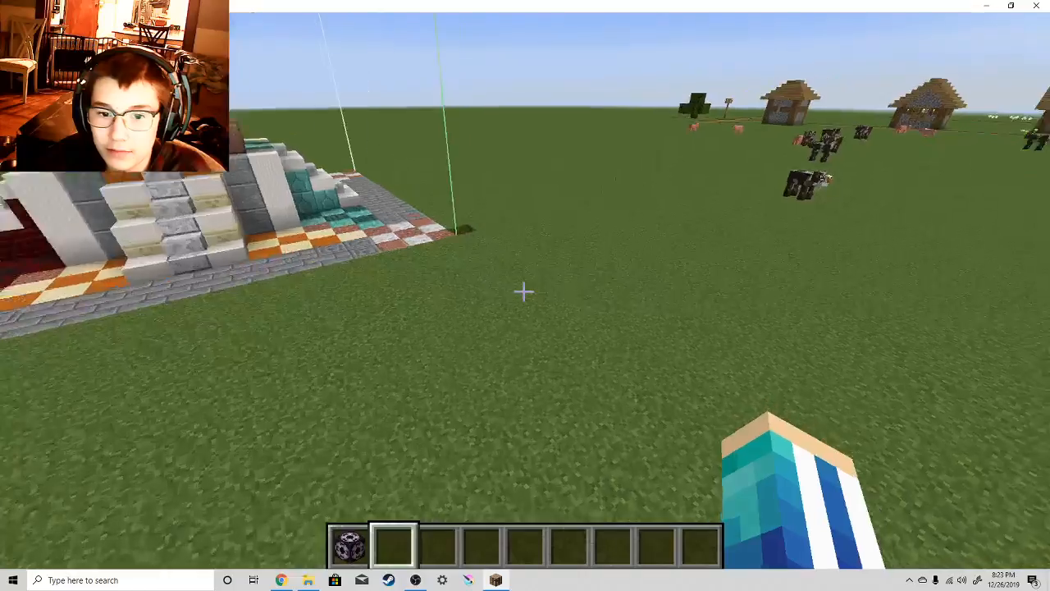
click(525, 292)
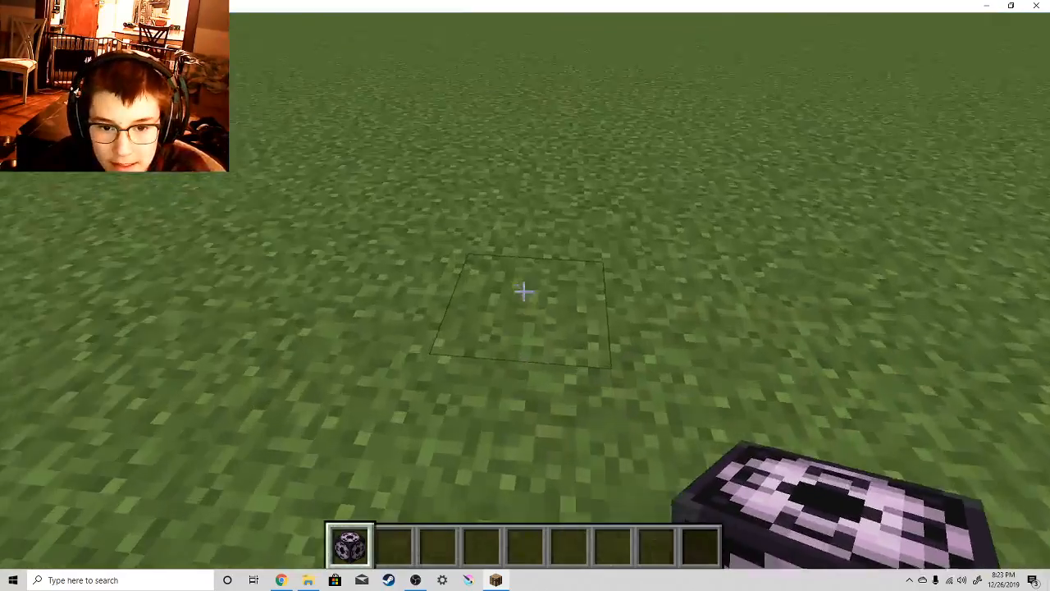
Place a structure block, switch it to Load mode named minecraft:testb, and load it.
click(525, 292)
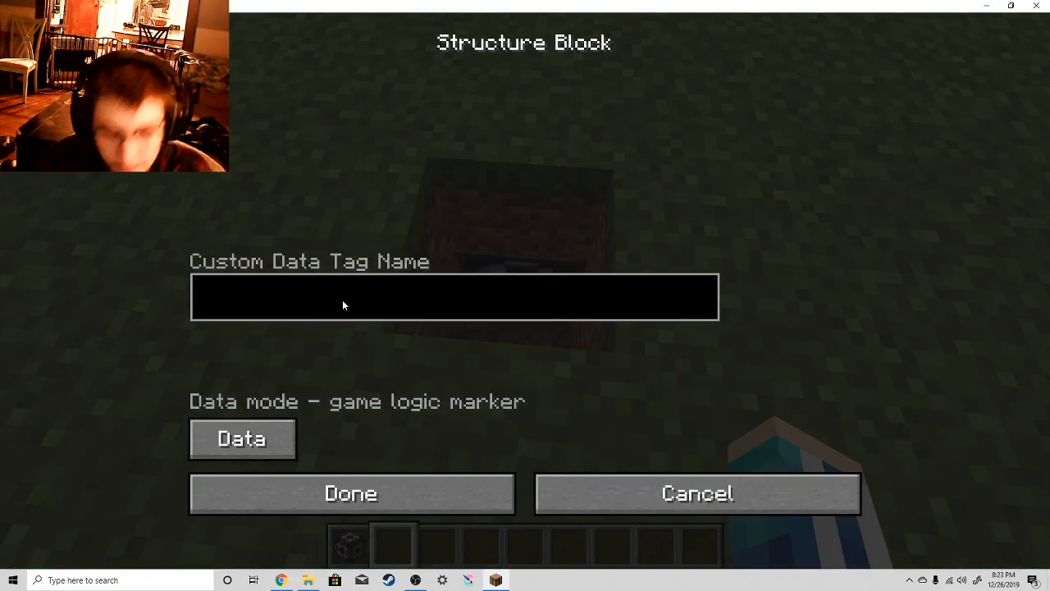
text(te)
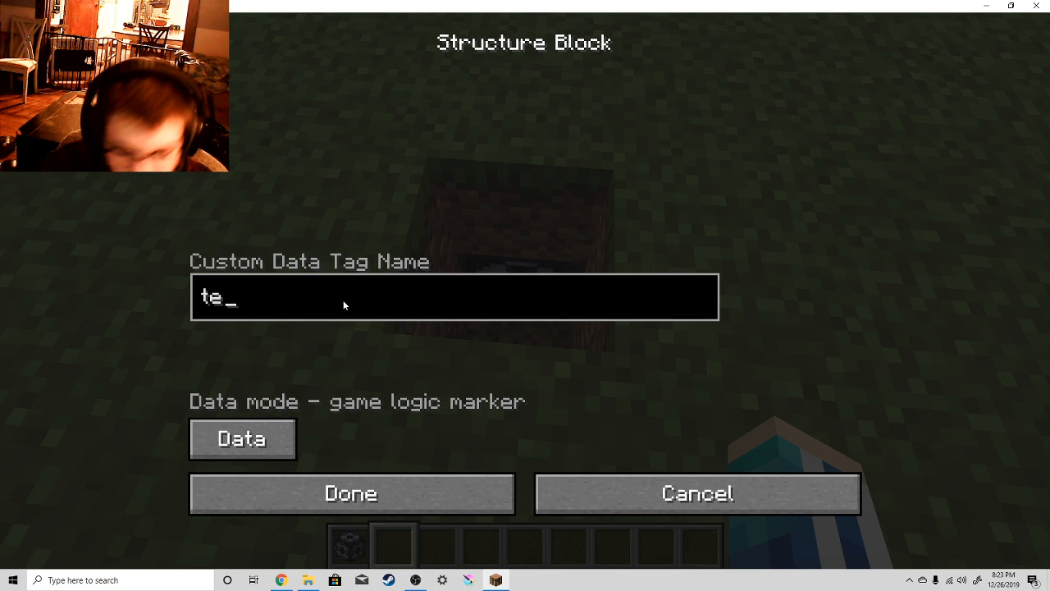
click(242, 439)
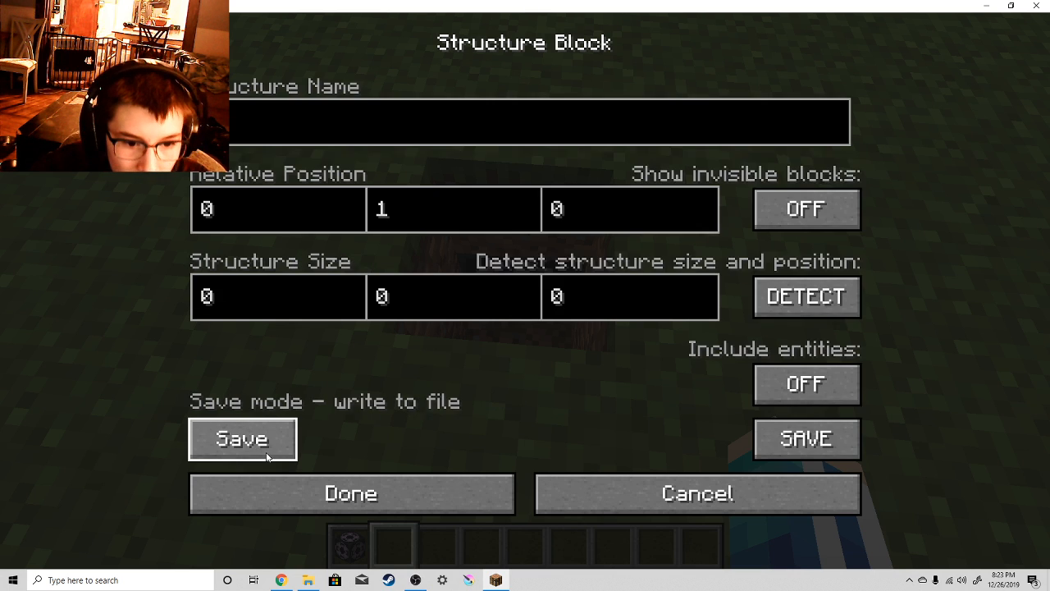
click(242, 439)
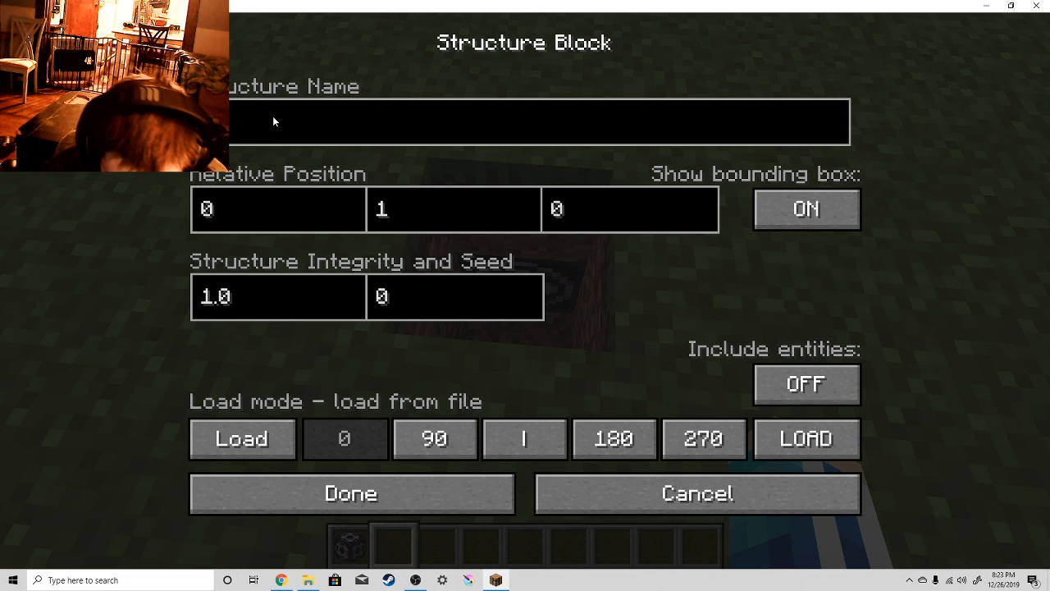
text(st_)
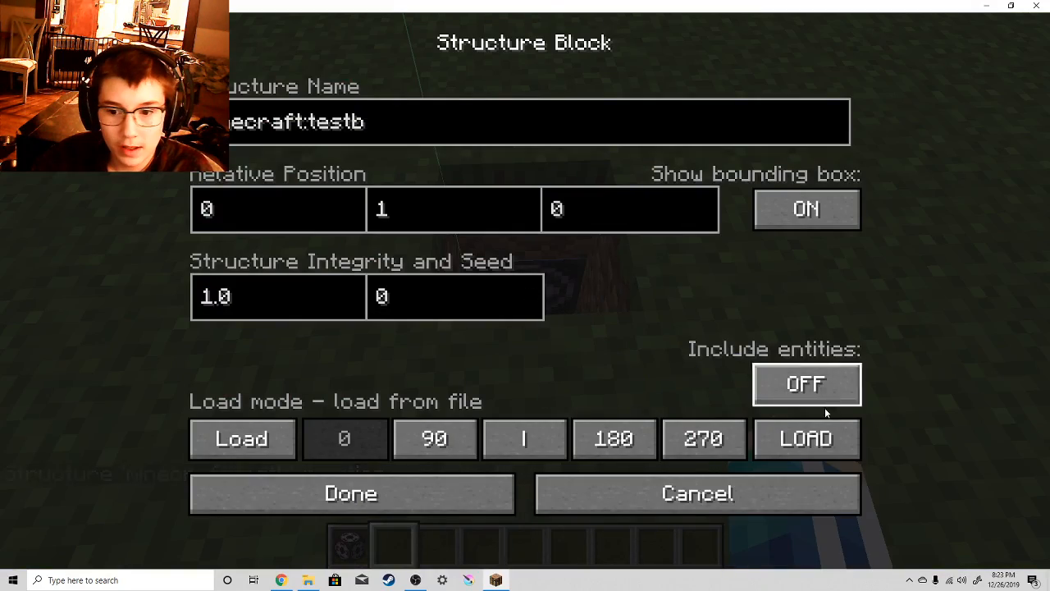
click(806, 438)
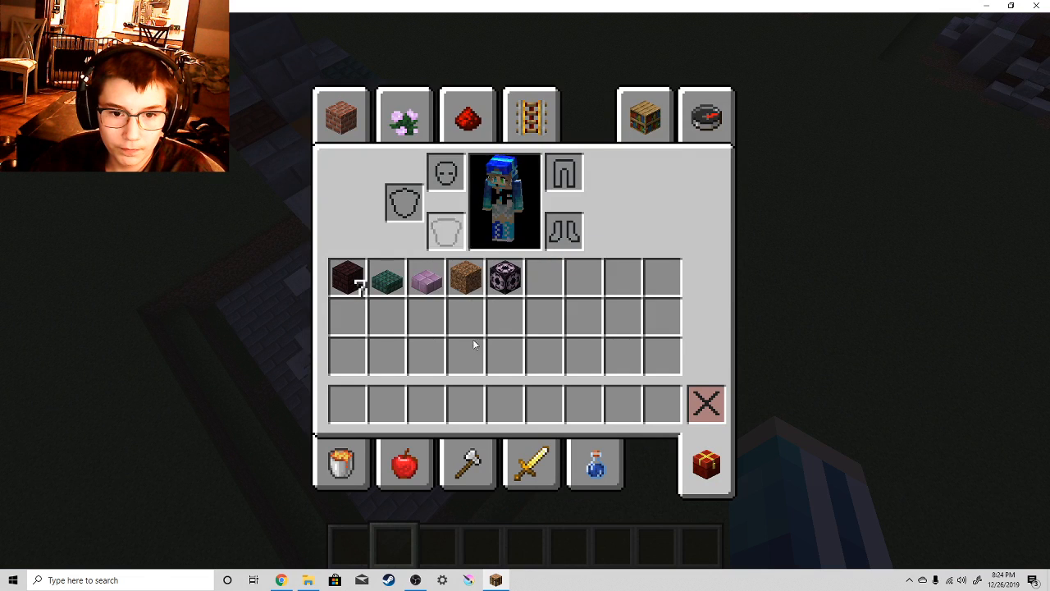
Visit the Building Blocks tab, then return to the Survival Inventory tab.
click(342, 115)
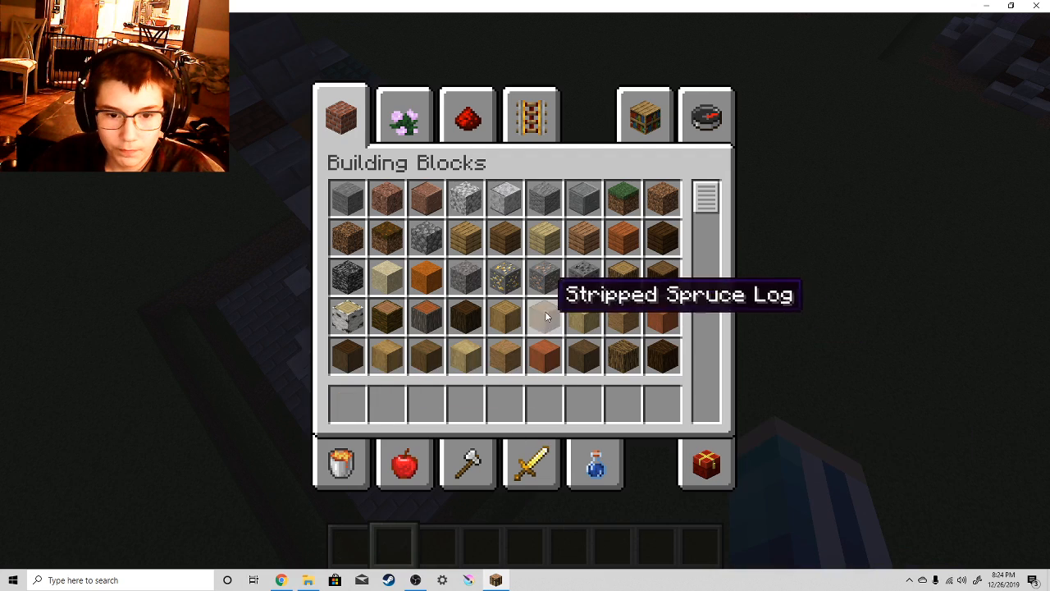
click(704, 115)
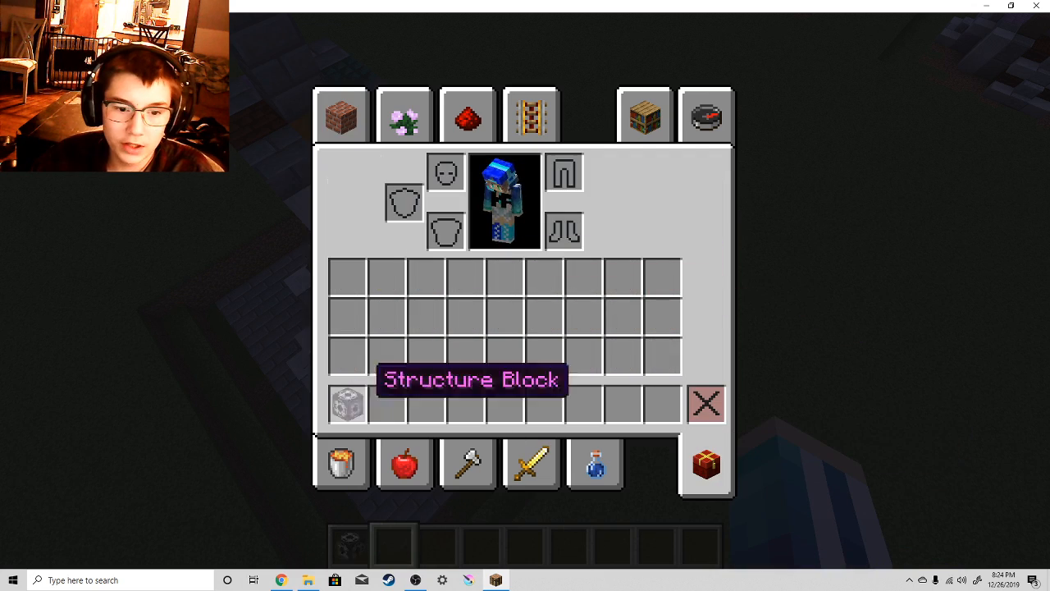